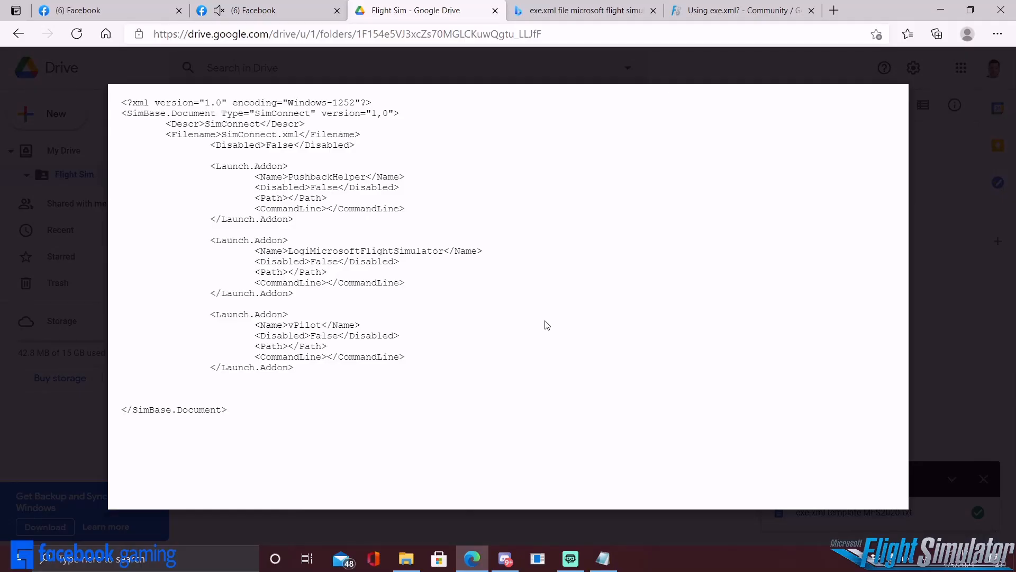
pyautogui.moveTo(464, 314)
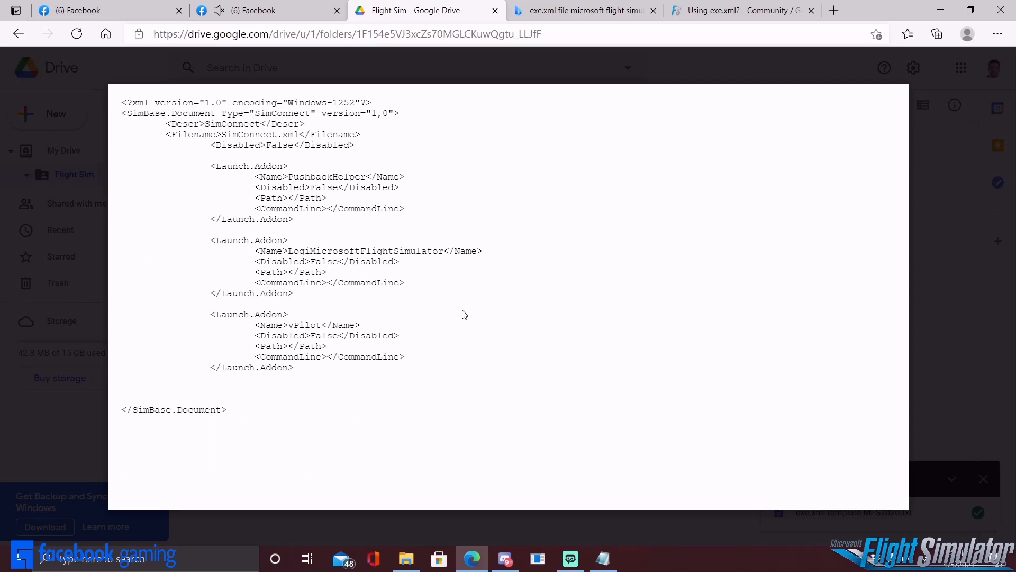
pyautogui.moveTo(420, 362)
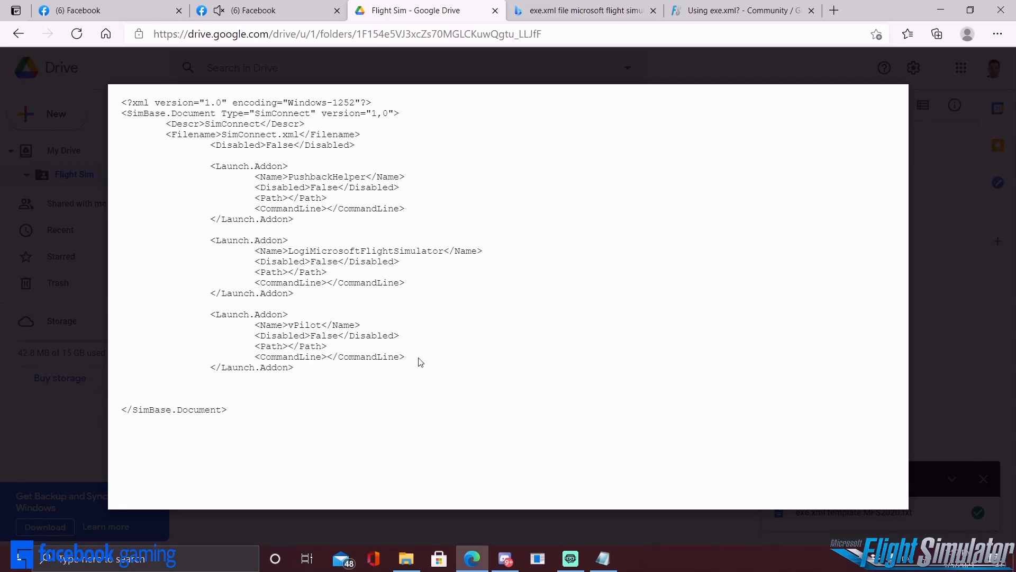
pyautogui.moveTo(407, 348)
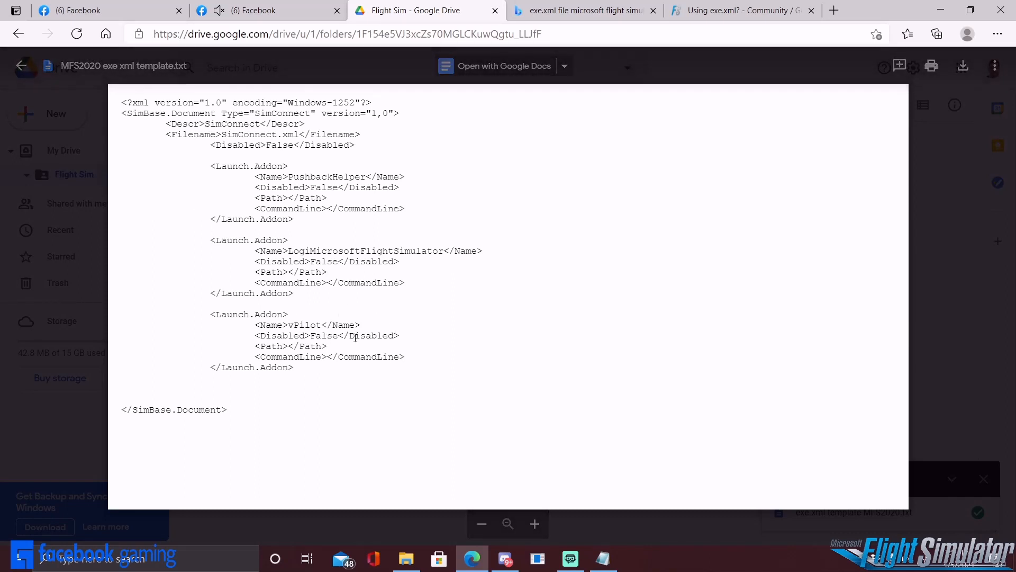
pyautogui.moveTo(171, 190)
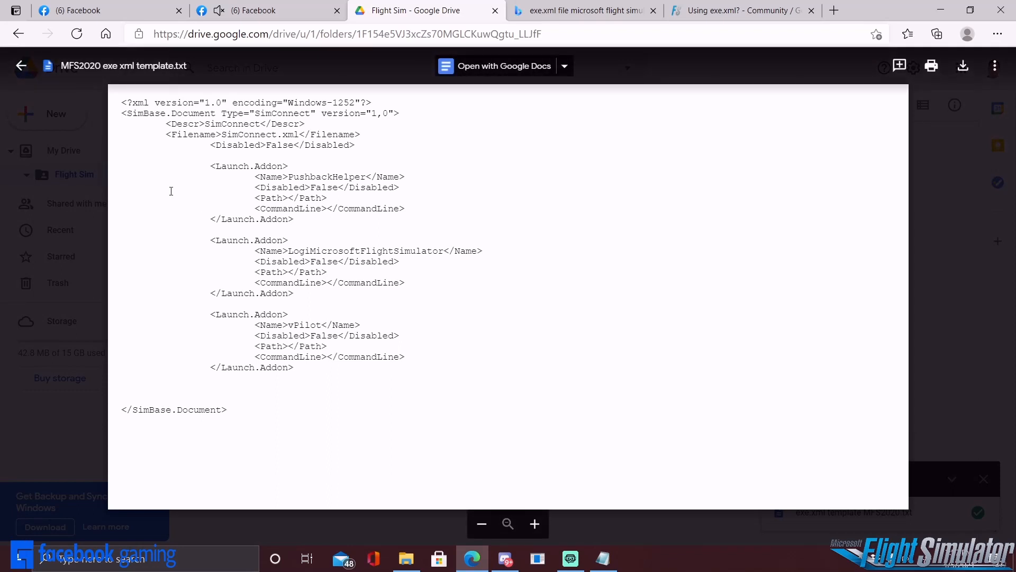
pyautogui.moveTo(192, 195)
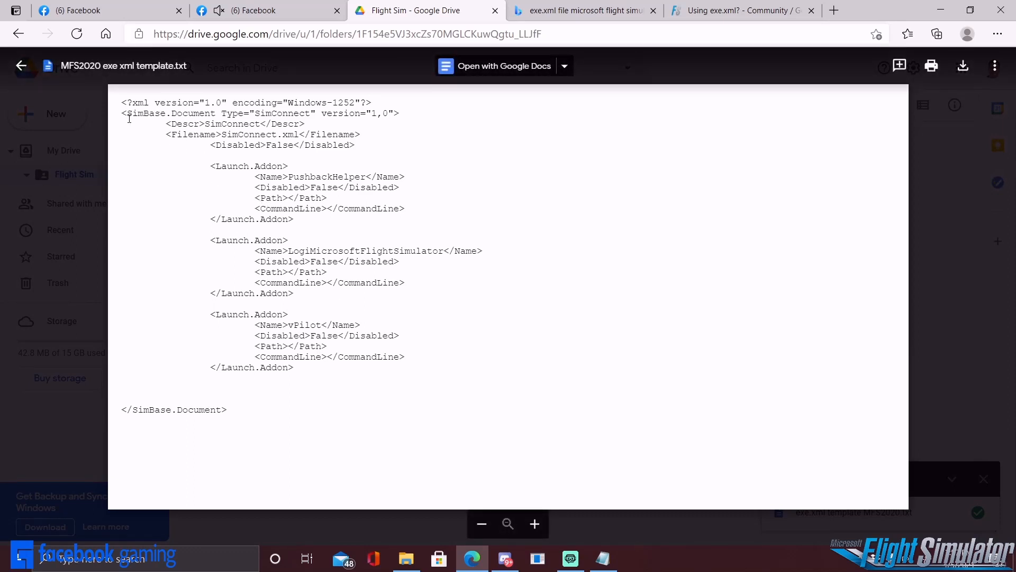
pyautogui.moveTo(361, 329)
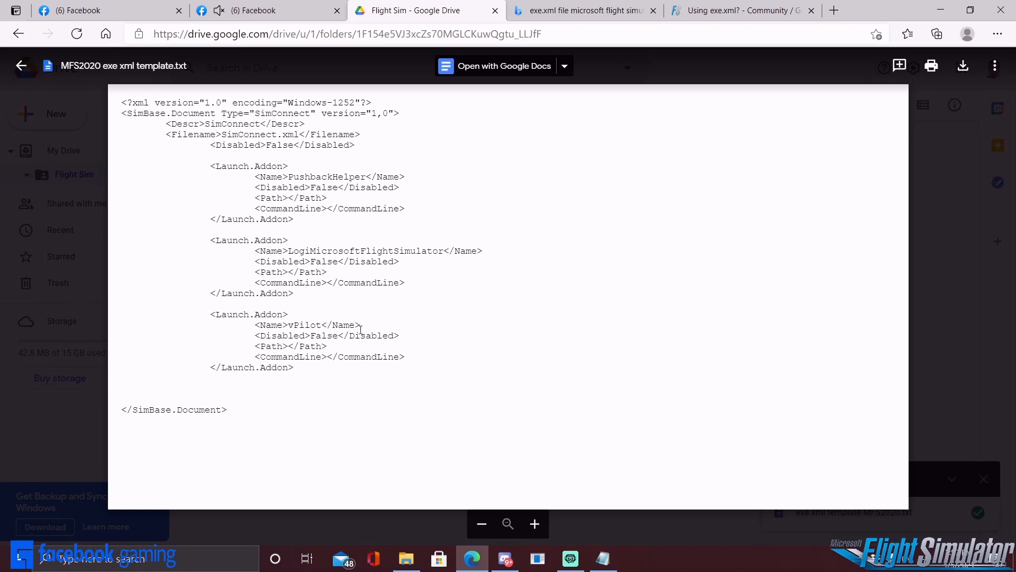
pyautogui.moveTo(412, 387)
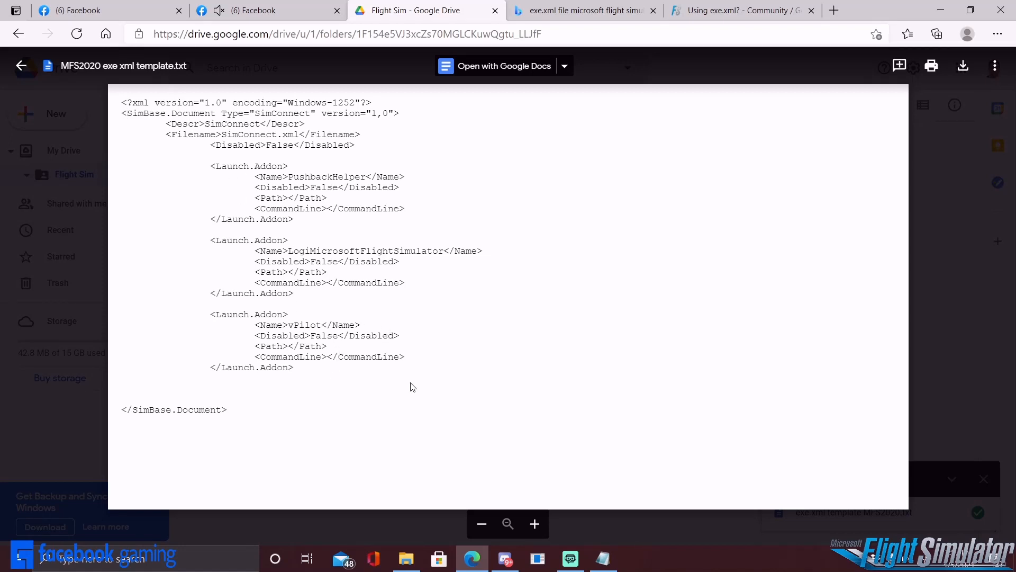
# - Browse drive D through WpSystem and Packages into the Flight Simulator LocalCache folder
pyautogui.click(407, 558)
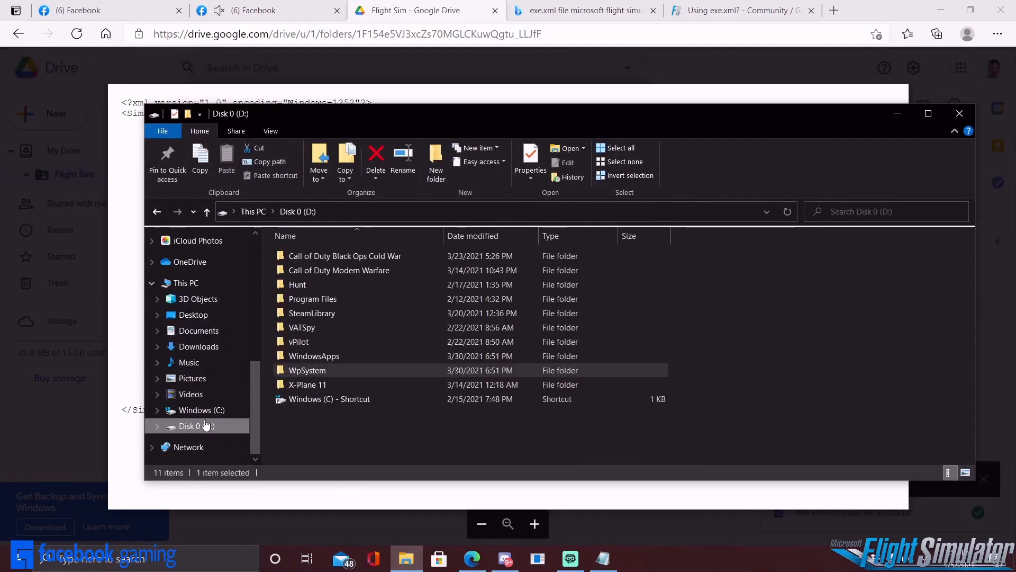
pyautogui.doubleClick(307, 371)
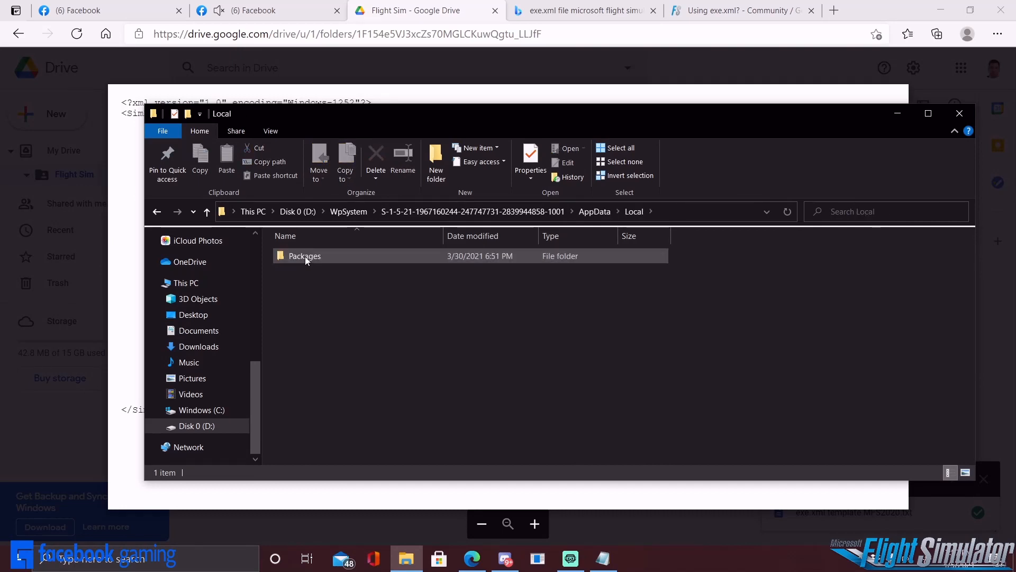
pyautogui.doubleClick(305, 256)
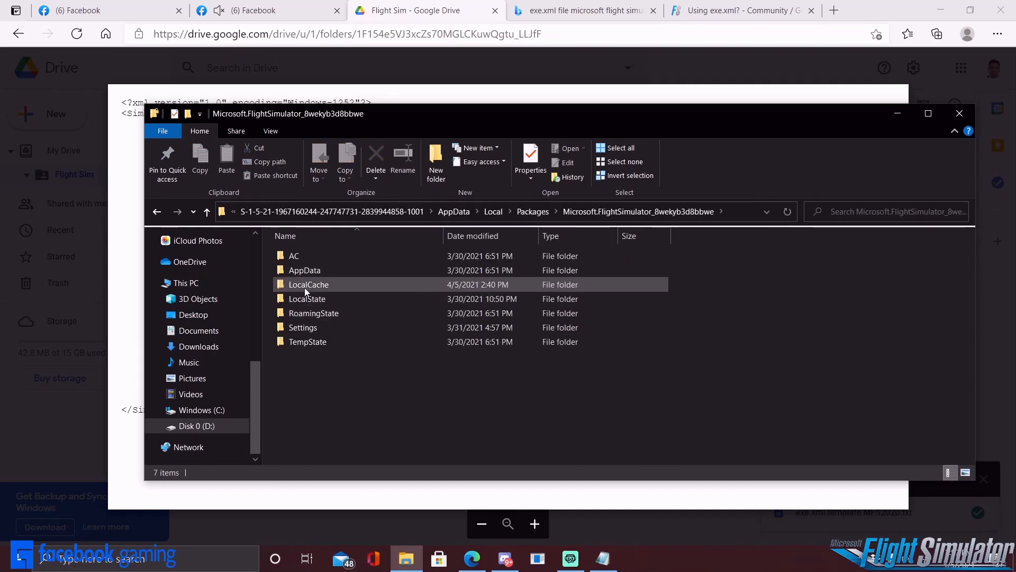
pyautogui.doubleClick(308, 283)
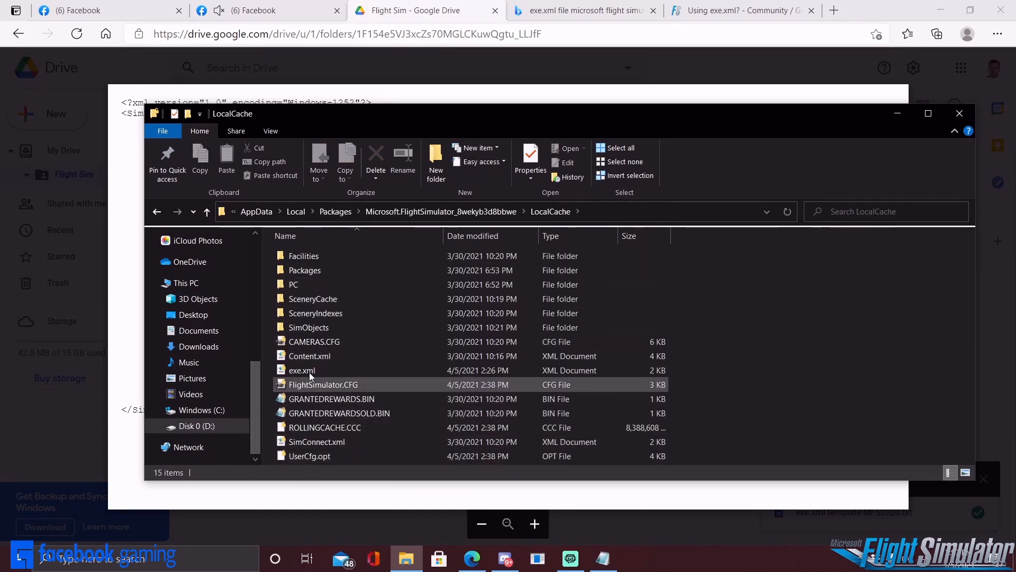
# - Select the exe.xml file in LocalCache
pyautogui.click(302, 370)
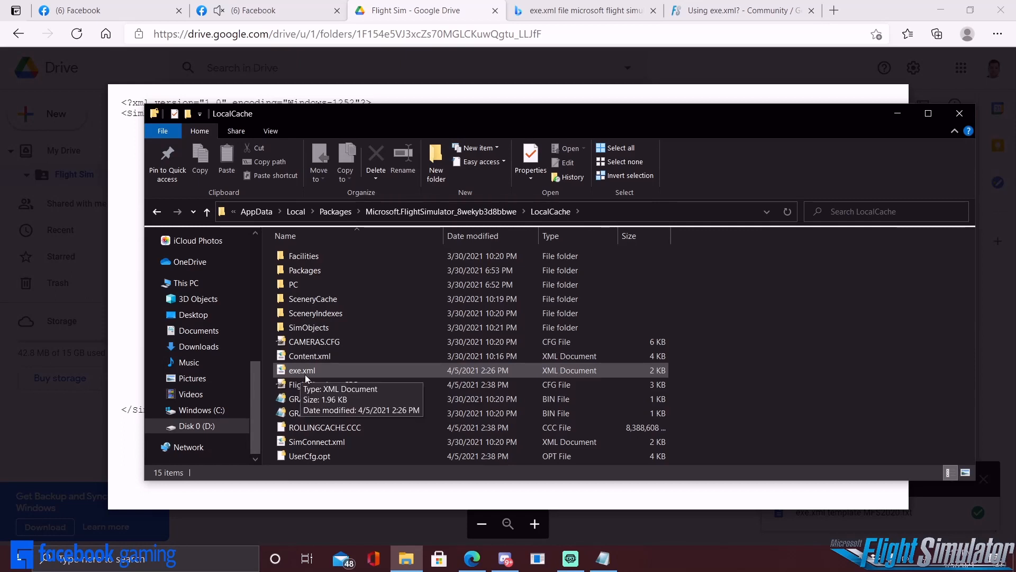
pyautogui.moveTo(330, 363)
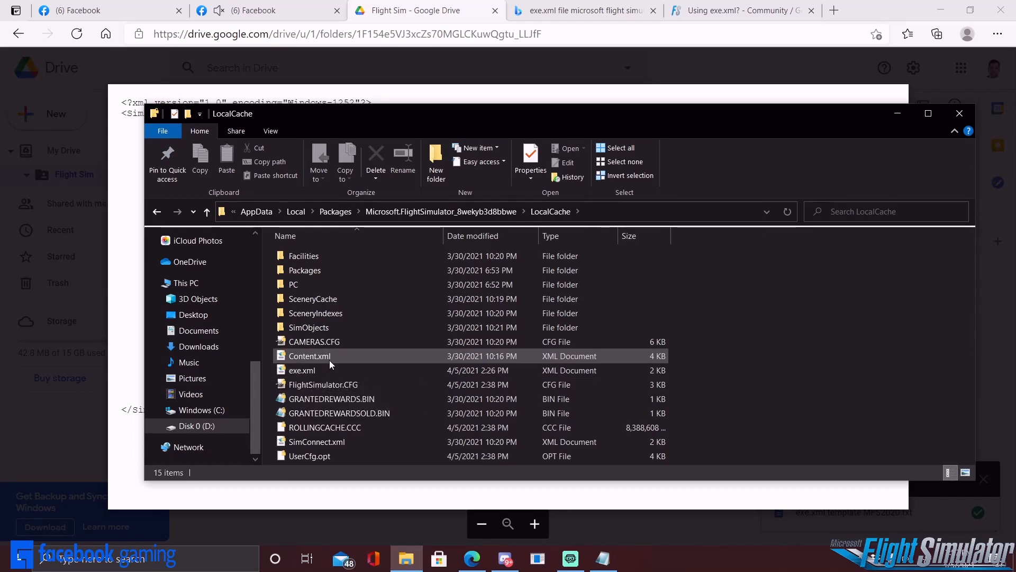
pyautogui.moveTo(302, 371)
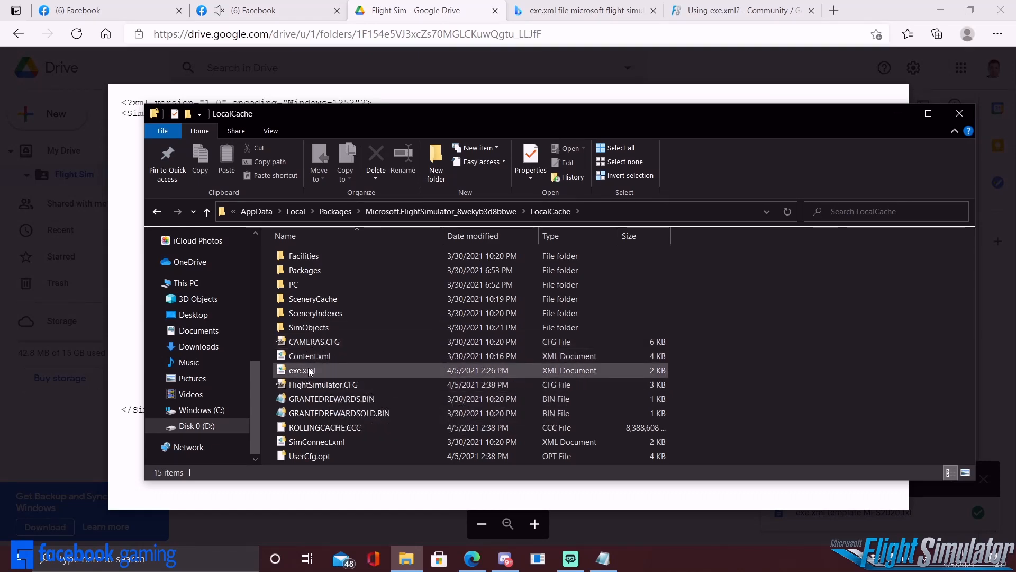
pyautogui.click(322, 384)
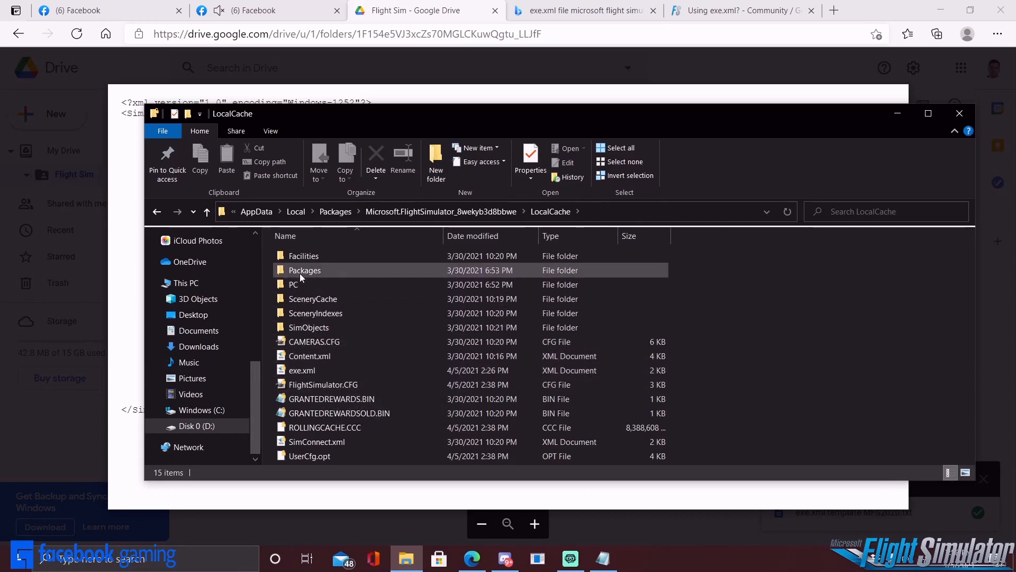
pyautogui.click(302, 371)
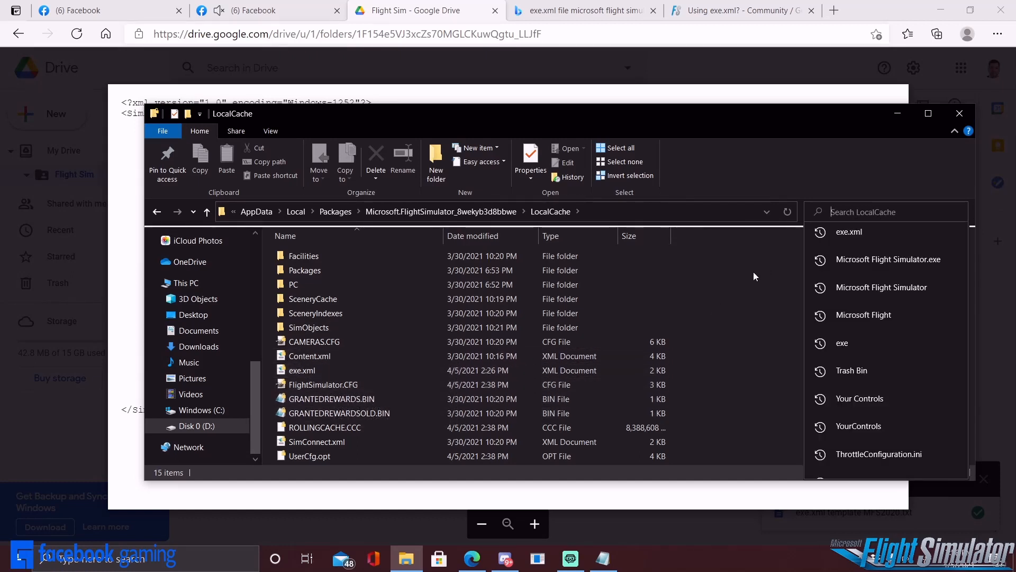
pyautogui.moveTo(761, 223)
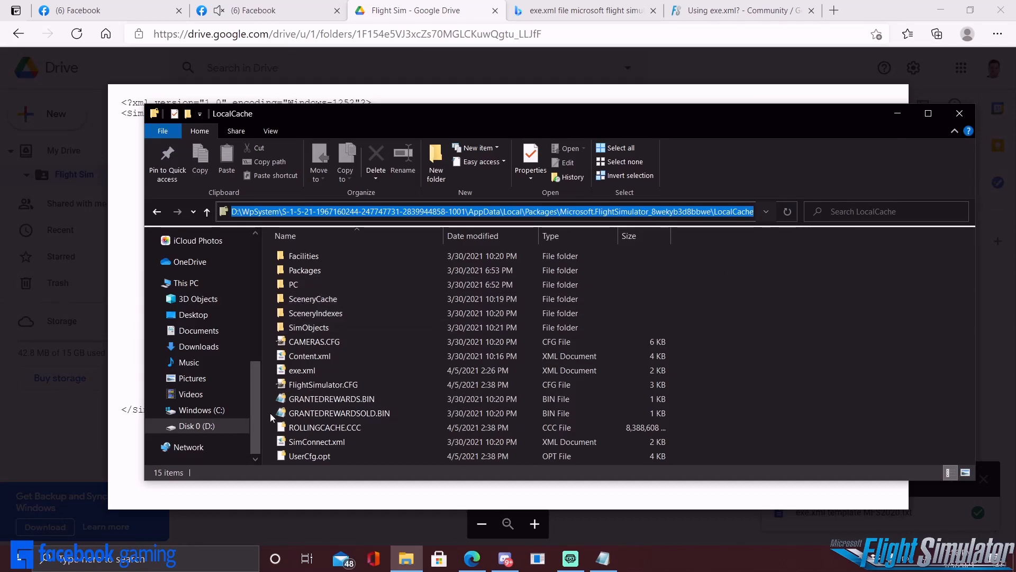
pyautogui.click(302, 371)
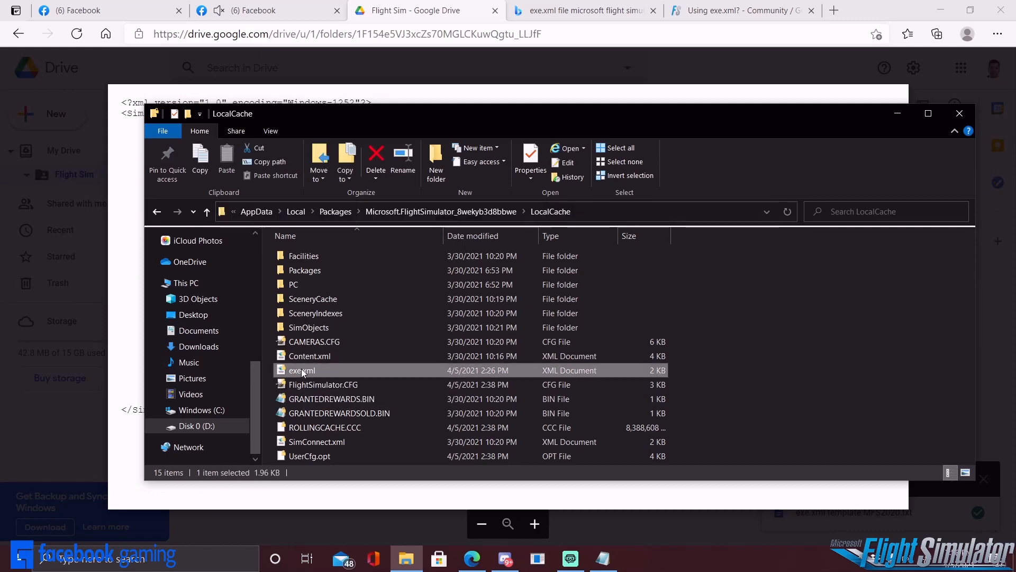
# - View exe.xml in Internet Explorer to read its existing Launch.Addon entries
pyautogui.doubleClick(302, 371)
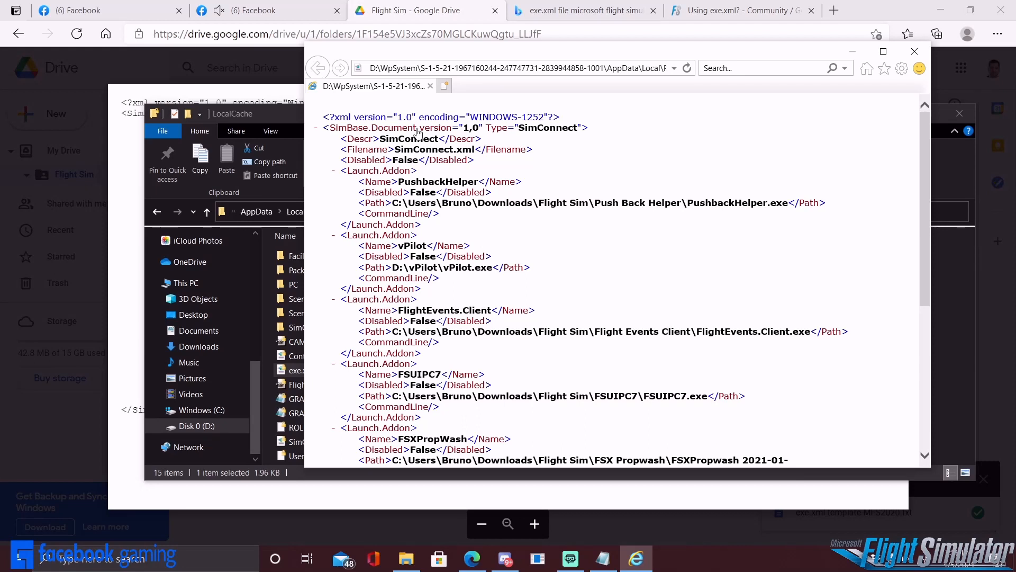
pyautogui.moveTo(540, 242)
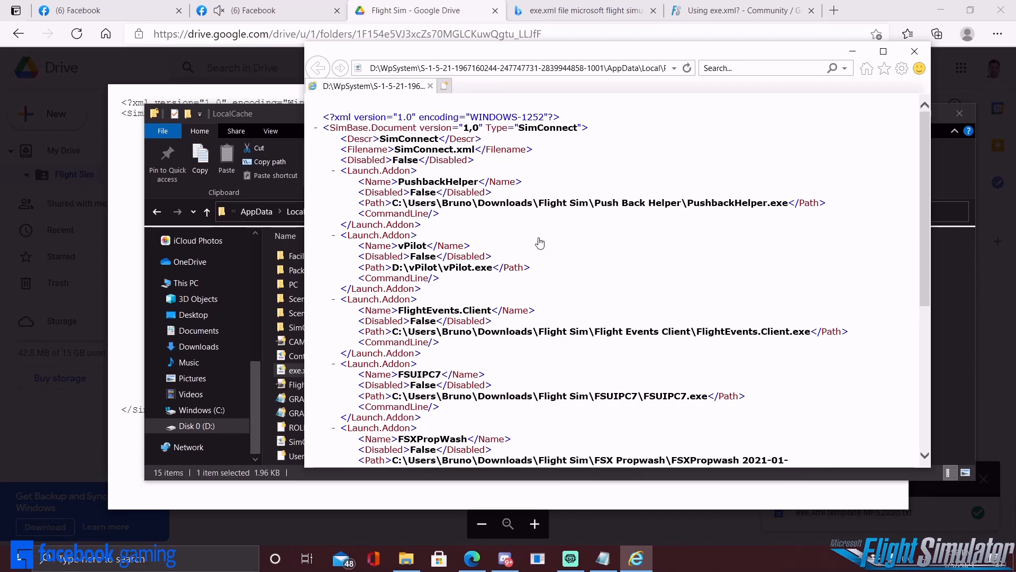
pyautogui.moveTo(788, 86)
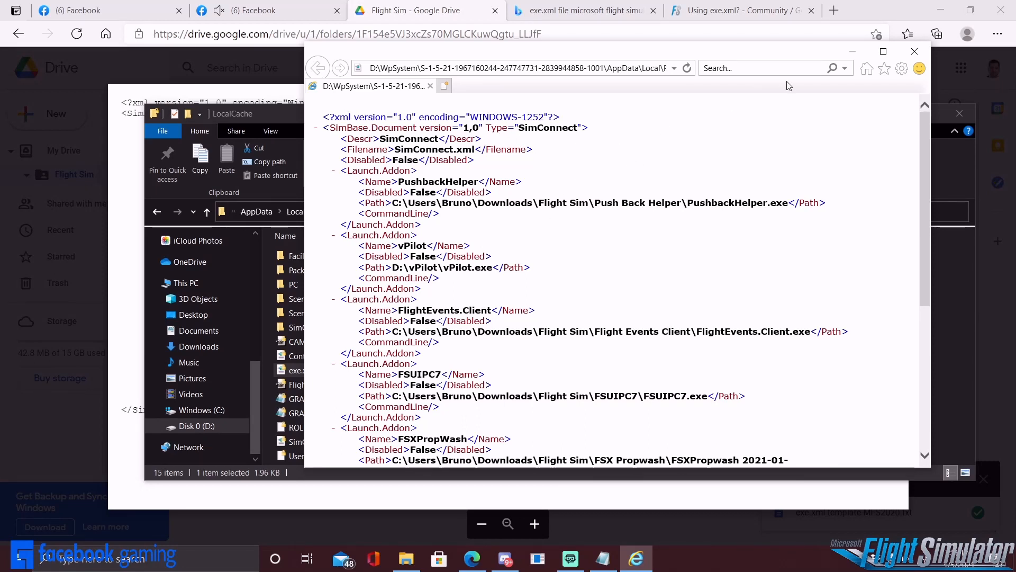
pyautogui.moveTo(883, 50)
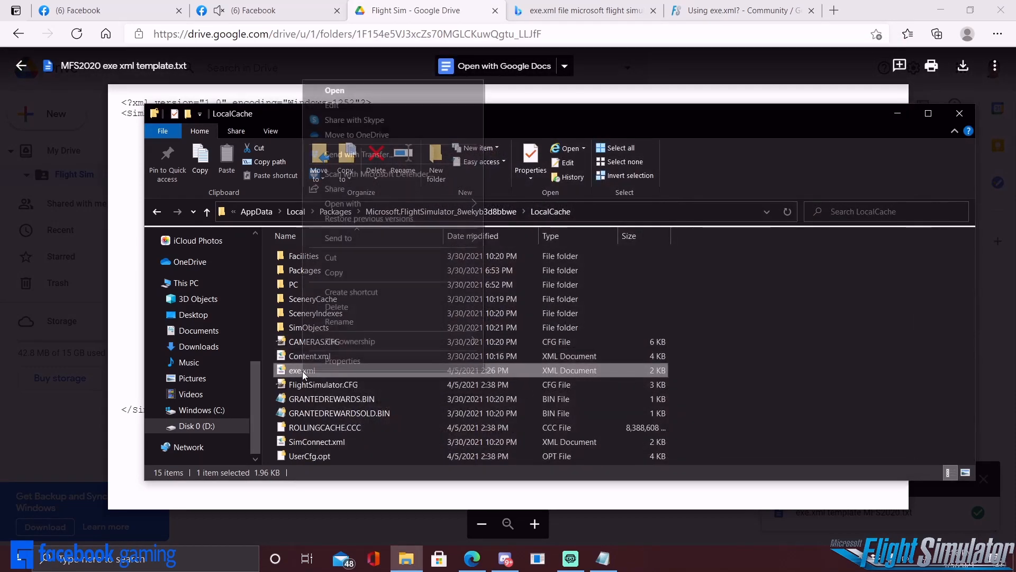
# - Load exe.xml into Notepad for editing its add-on entries
pyautogui.click(343, 203)
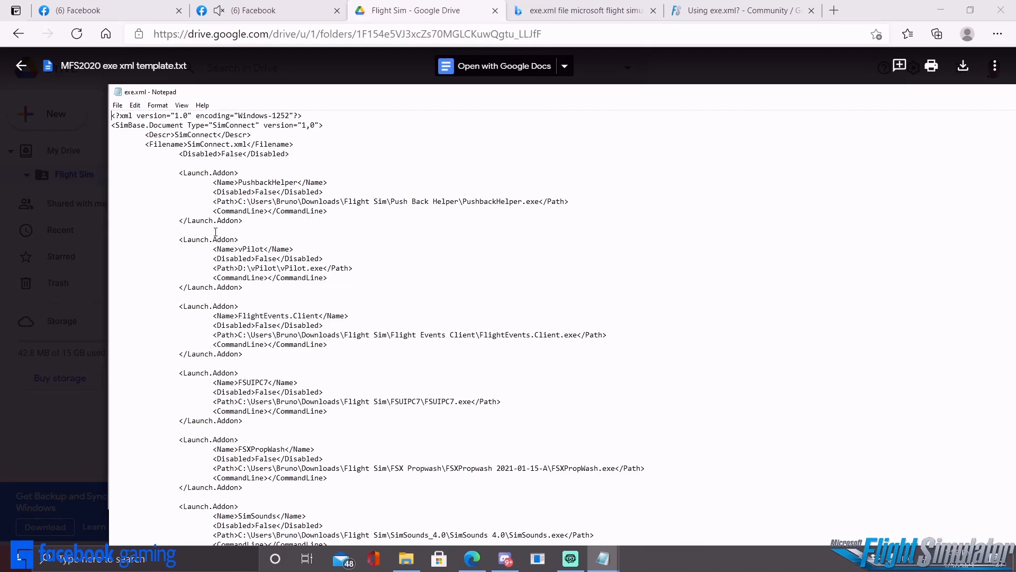
pyautogui.moveTo(172, 204)
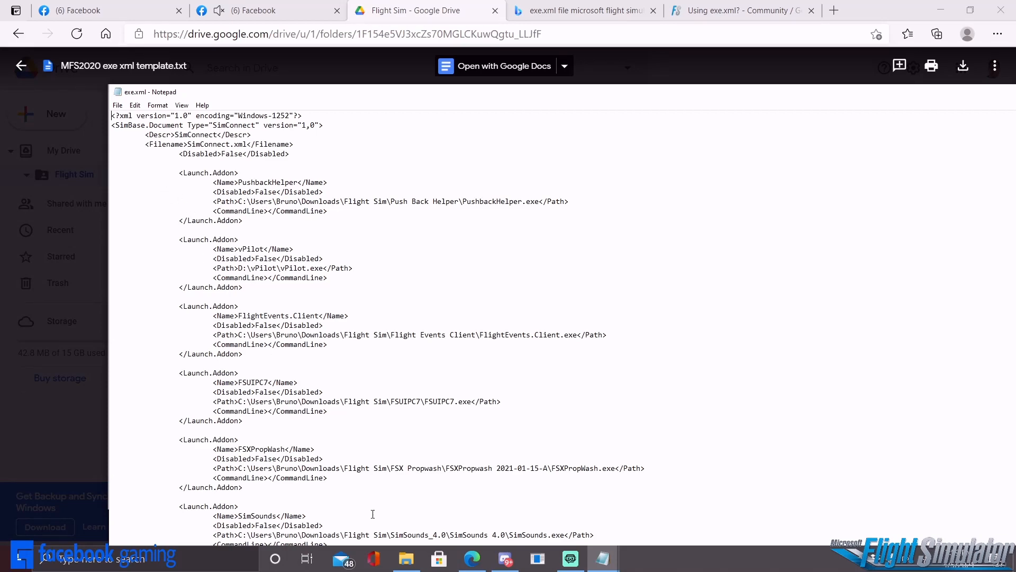
# - Go to Documents > Flight Sim > FlightEvents.Client folder
pyautogui.click(406, 558)
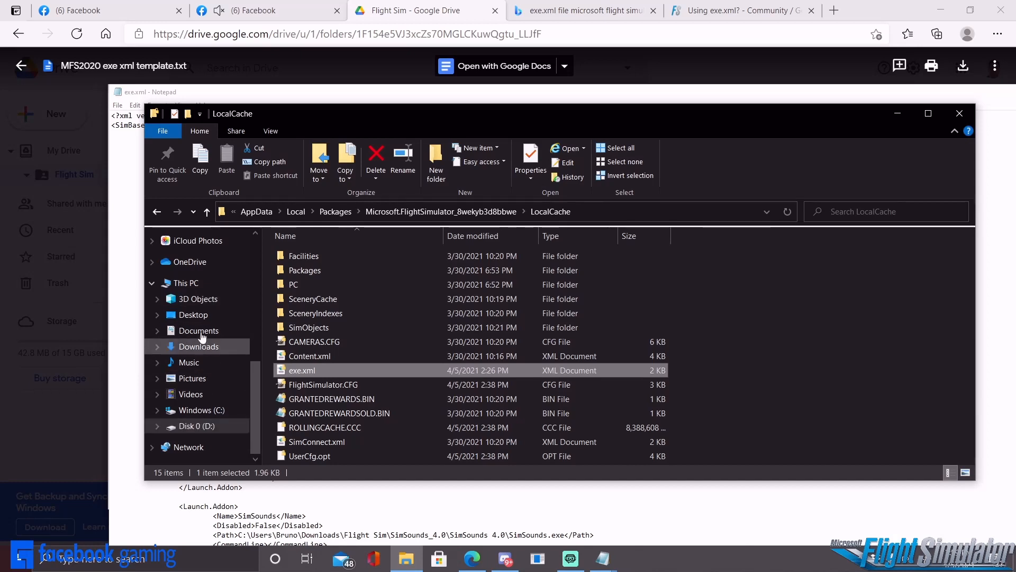
pyautogui.click(198, 331)
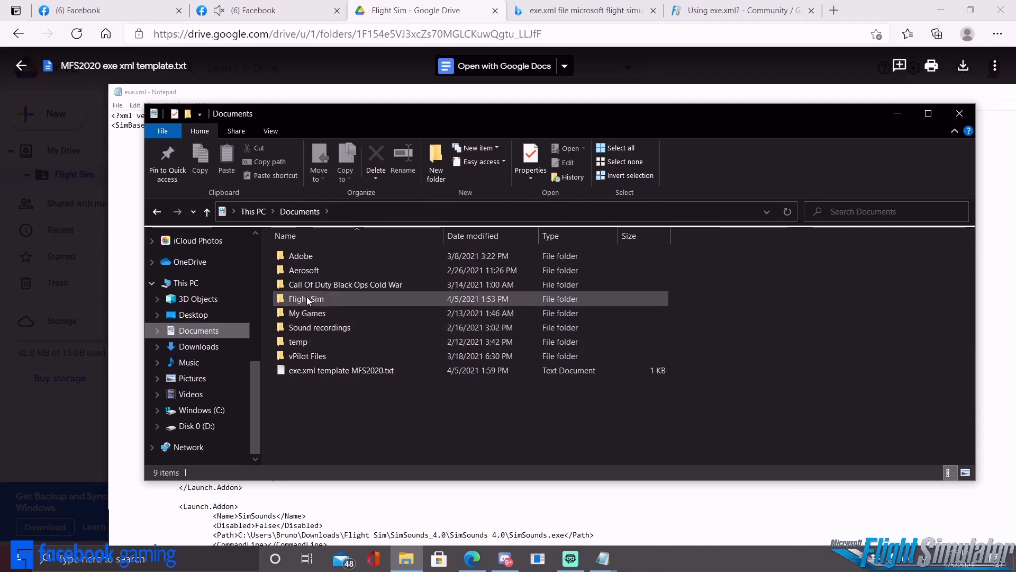
pyautogui.doubleClick(305, 298)
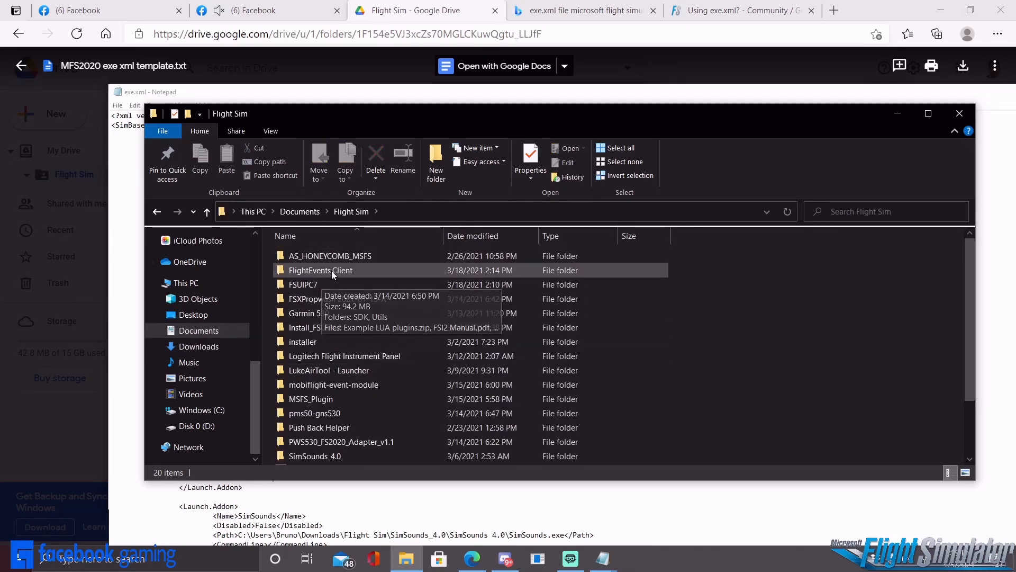
pyautogui.click(319, 269)
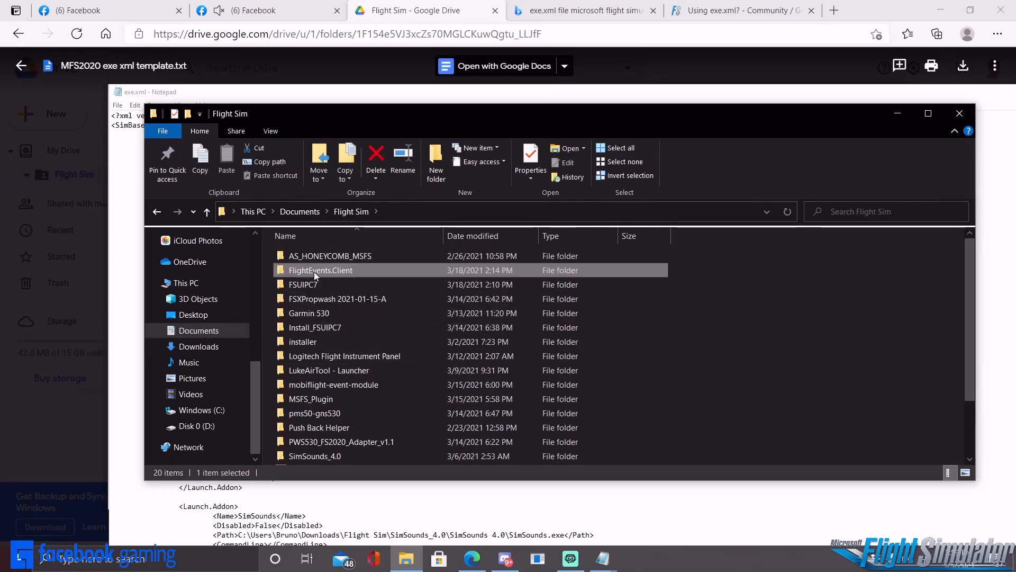
pyautogui.doubleClick(320, 270)
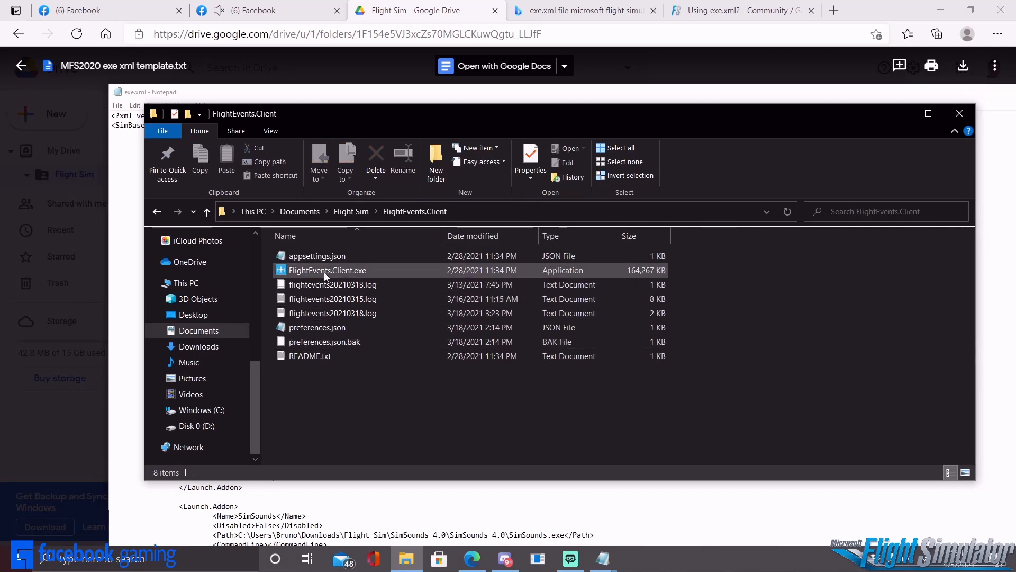
pyautogui.moveTo(327, 270)
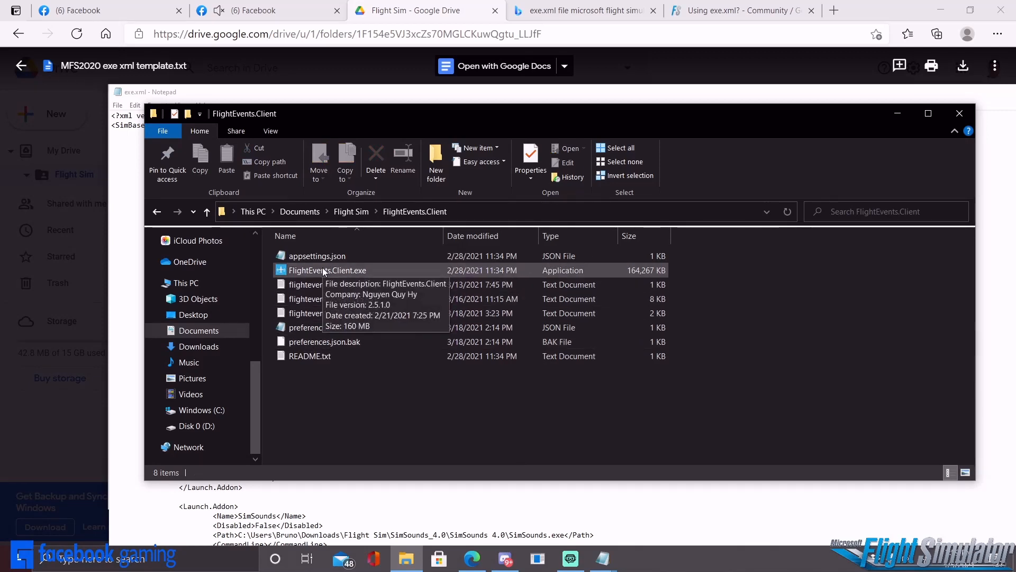
pyautogui.moveTo(328, 273)
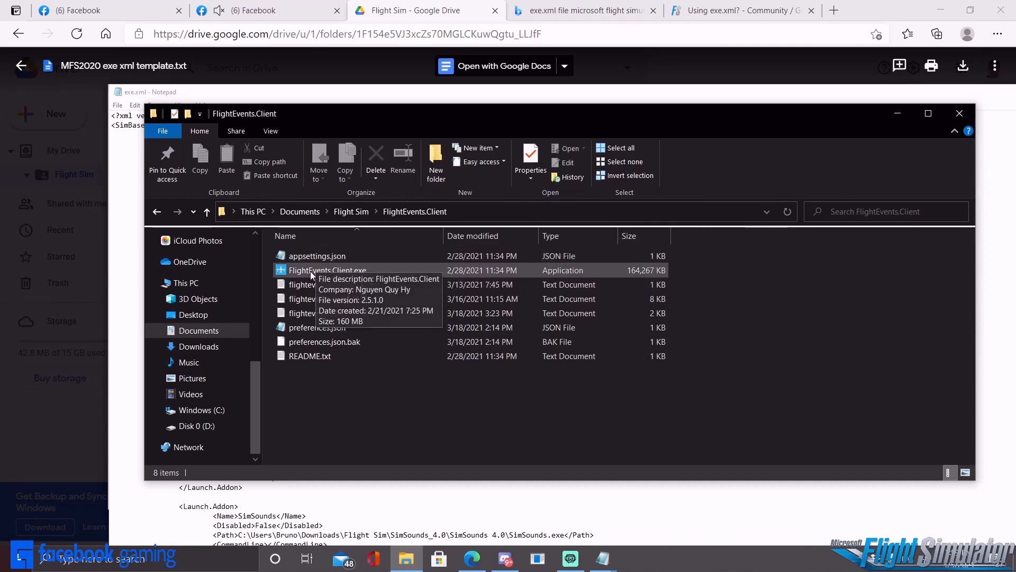
# - Copy the full path of FlightEvents.Client.exe via Copy path
pyautogui.click(327, 270)
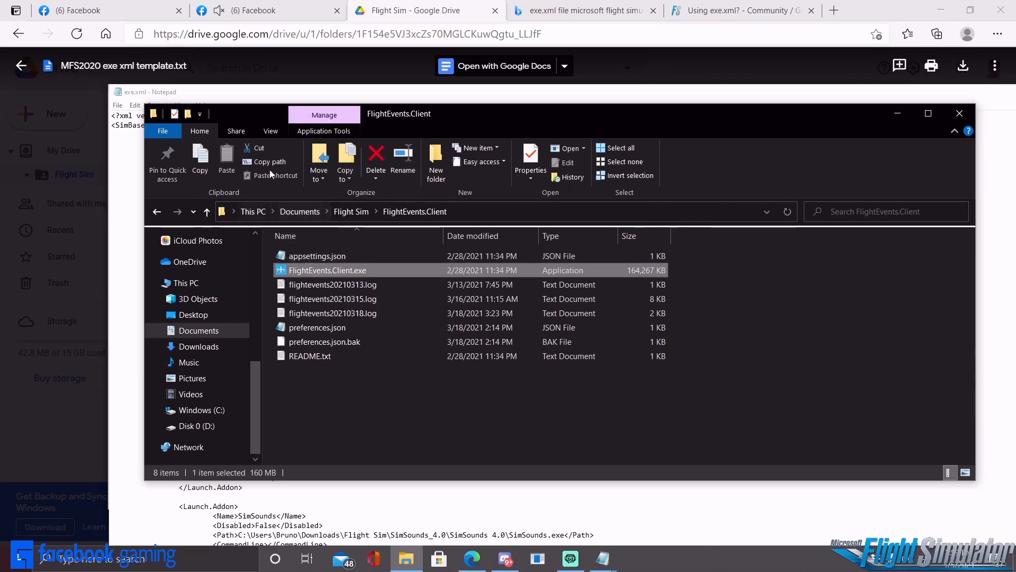
pyautogui.click(960, 113)
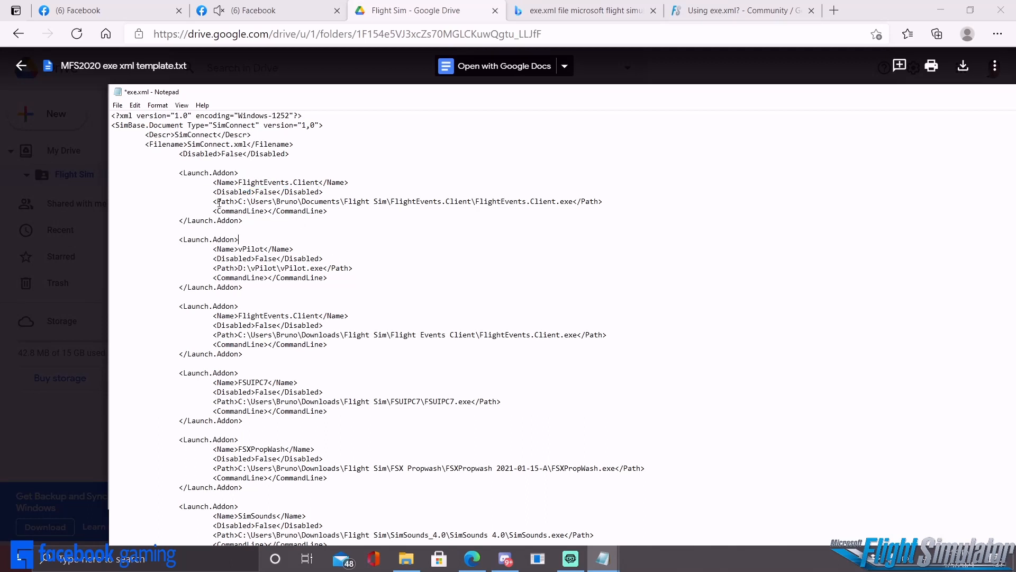
pyautogui.moveTo(221, 231)
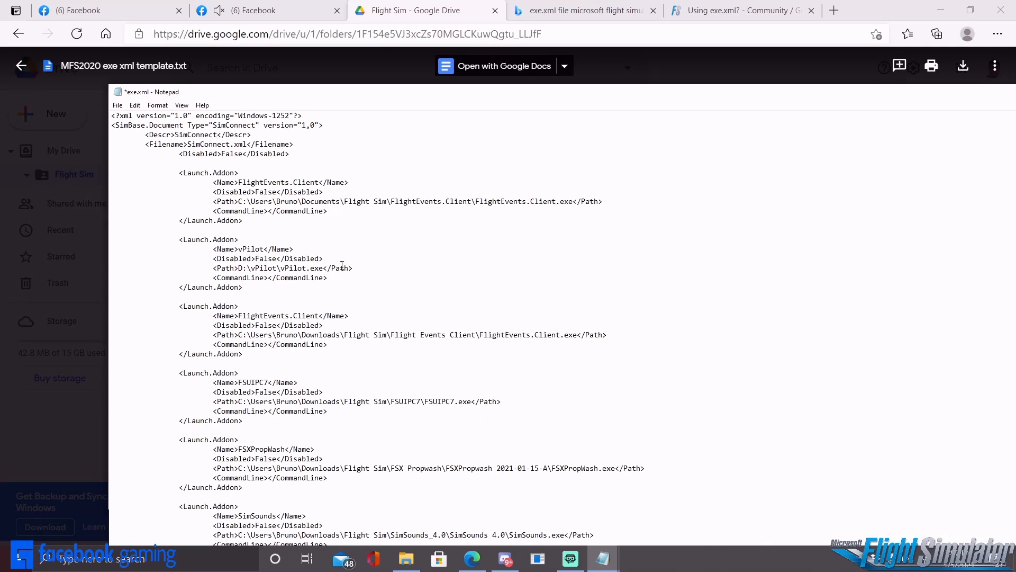
# - Set the first add-on entry to FlightEvents.Client with its copied executable path
pyautogui.click(118, 105)
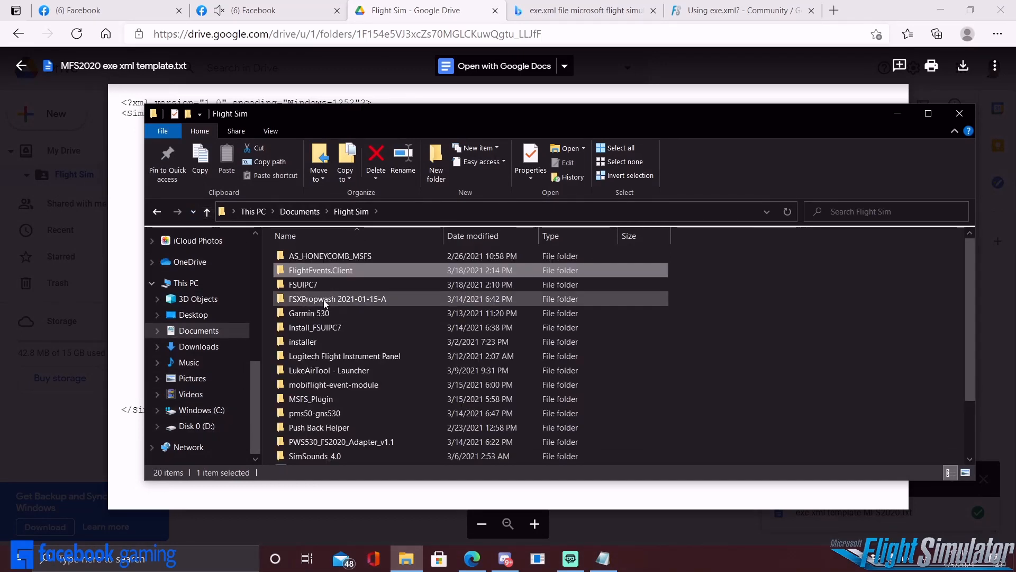
# - Return from Notepad to the File Explorer window for the add-ons folder
pyautogui.click(196, 425)
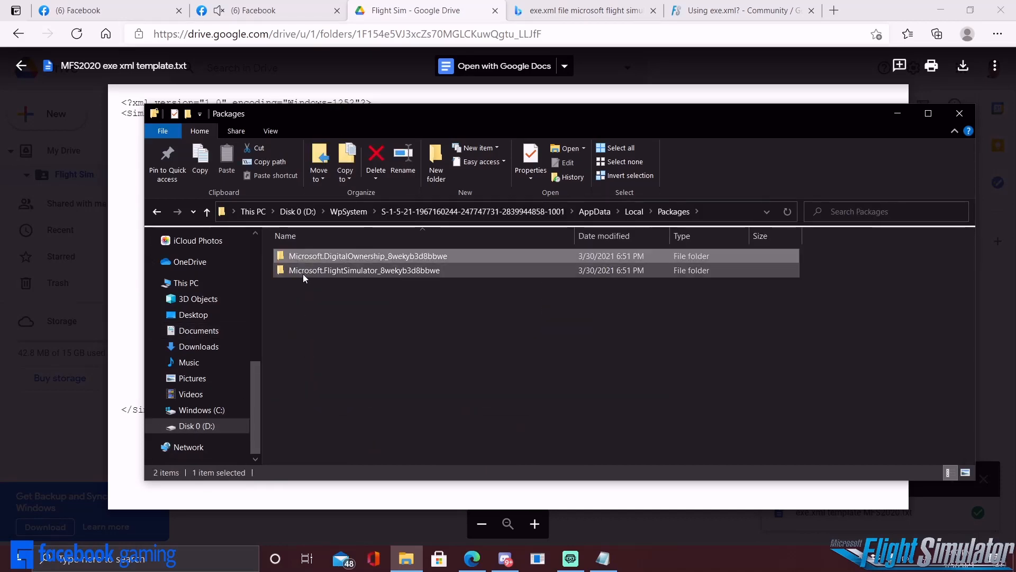
# - Reopen LocalCache, check exe.xml, and bring the Google Drive template preview forward
pyautogui.doubleClick(363, 270)
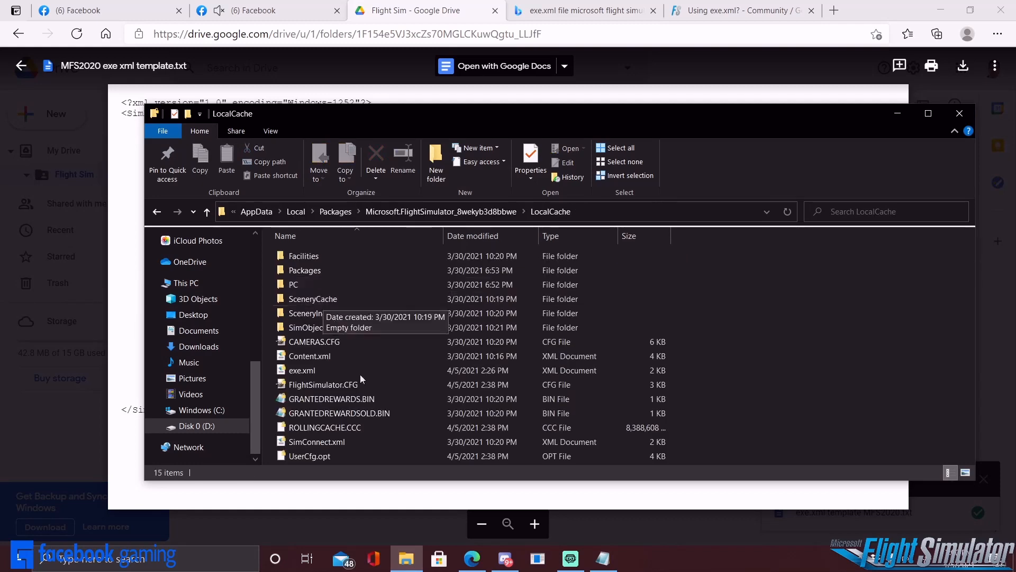
pyautogui.click(301, 371)
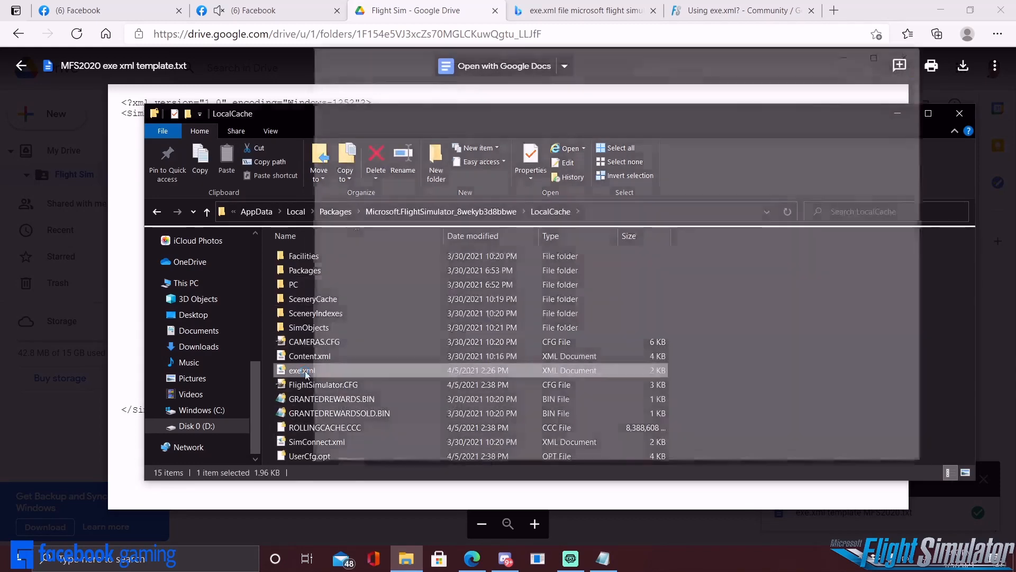
pyautogui.doubleClick(301, 369)
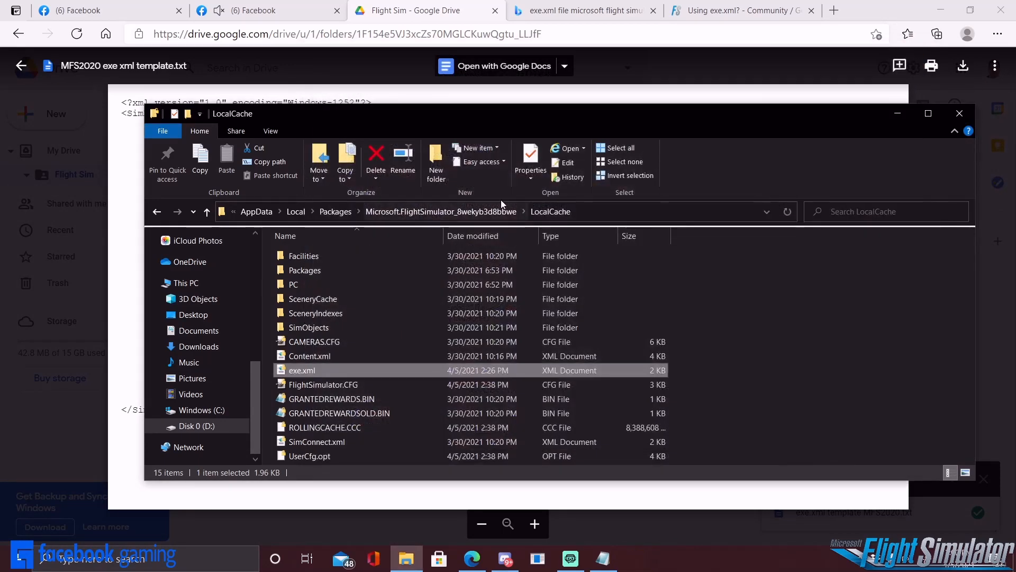
pyautogui.click(236, 131)
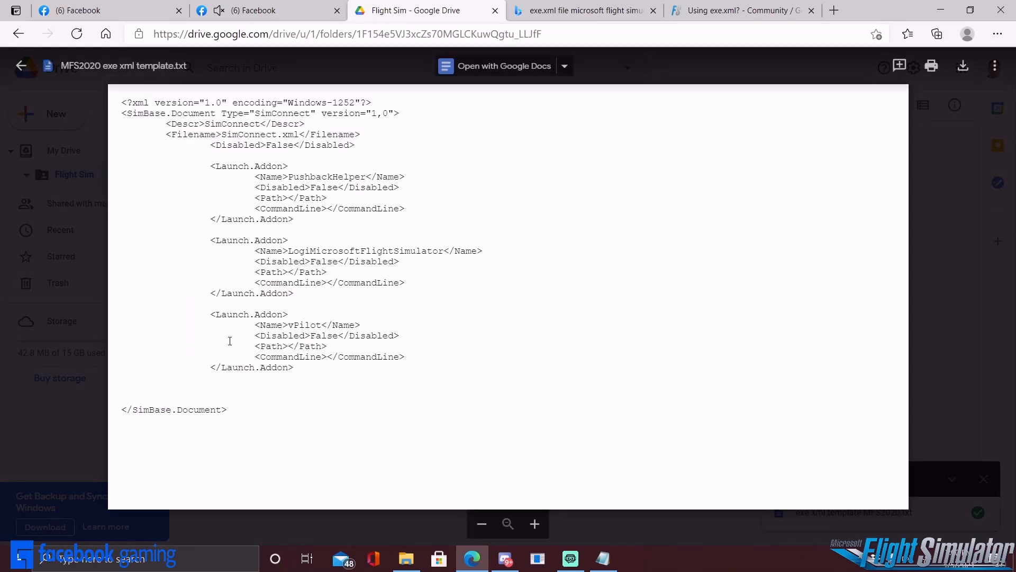
# - Highlight the XML text in the MFS2020 exe xml template preview
pyautogui.moveTo(121, 103); pyautogui.dragTo(171, 113)
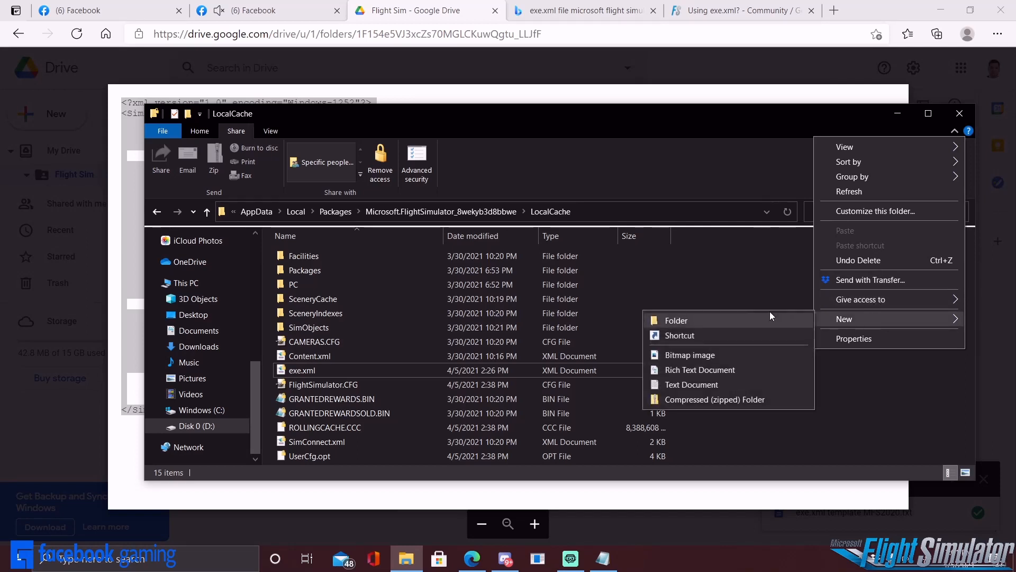
# - Create a new document in LocalCache named exe.xml.pln, confirming the extension change
pyautogui.click(699, 369)
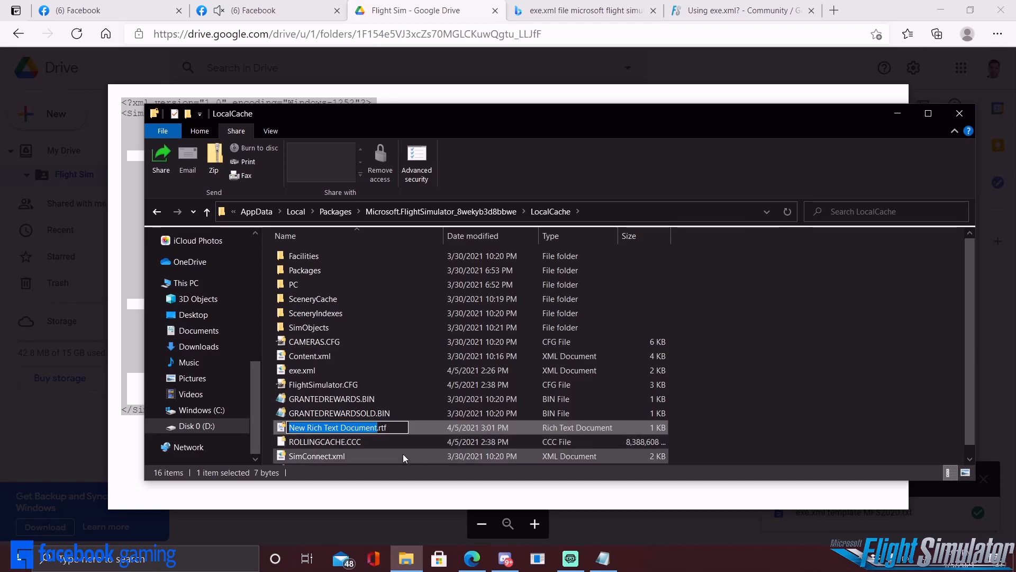
pyautogui.write('exe.xml.rtf')
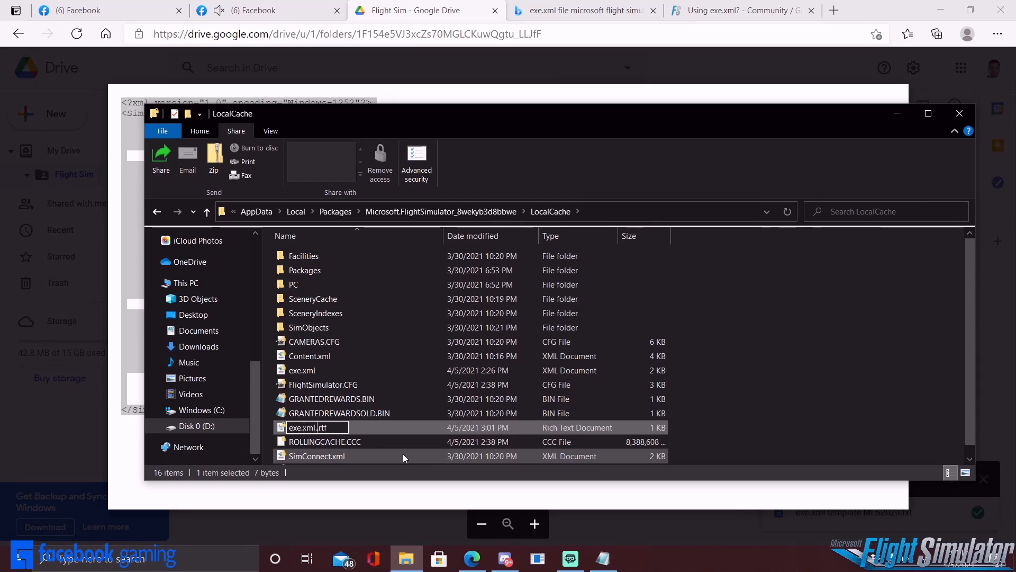
pyautogui.write('pln')
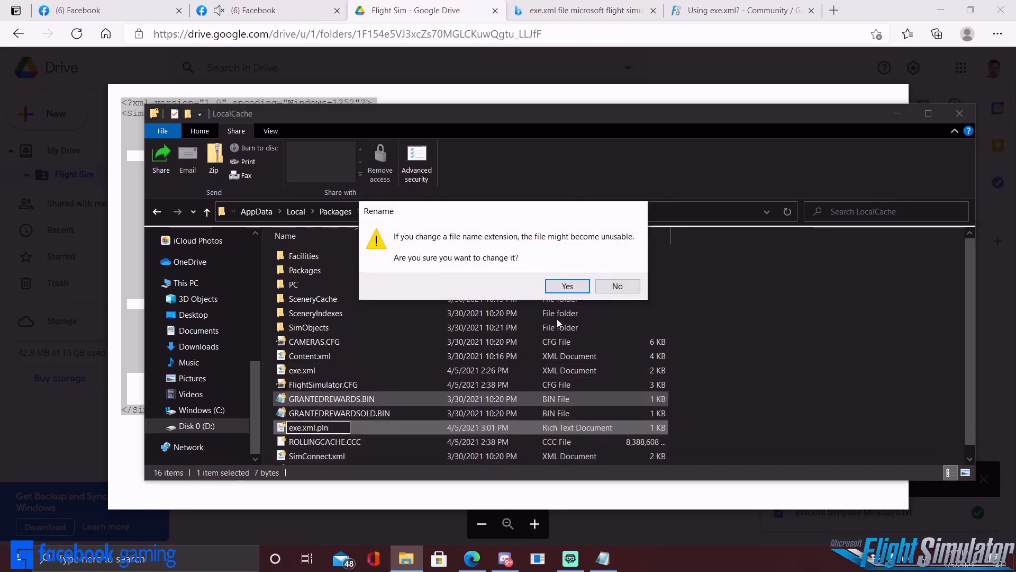
pyautogui.click(566, 286)
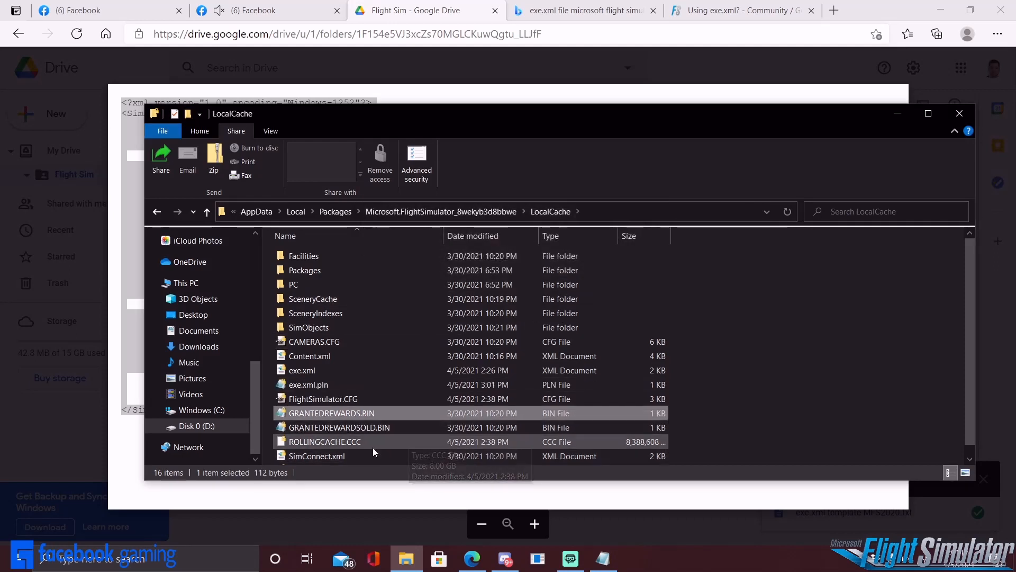
pyautogui.scroll(-3)
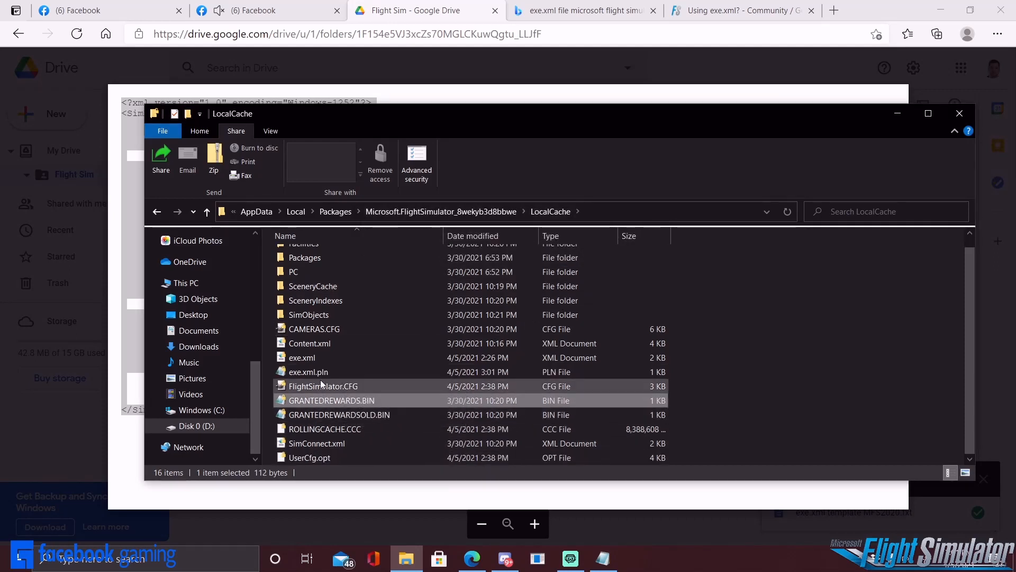
pyautogui.click(308, 371)
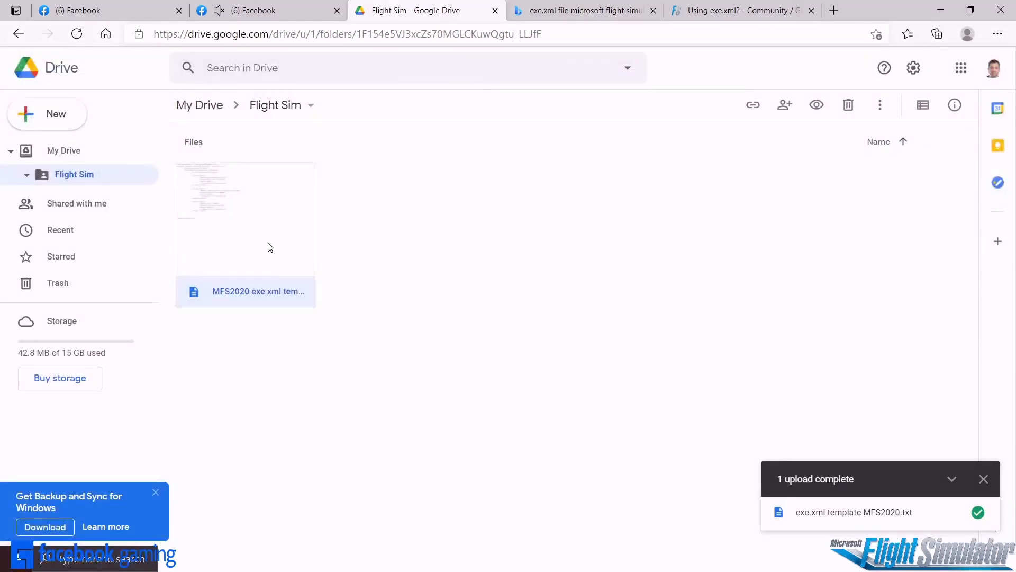
# - Select all of the template's XML text in the Drive preview and switch to the text file
pyautogui.doubleClick(244, 218)
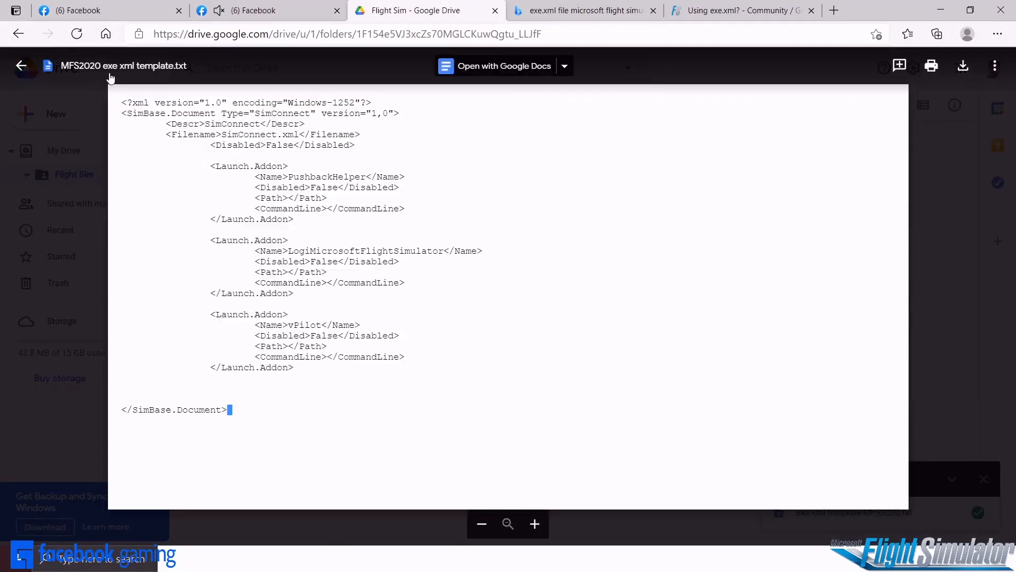
pyautogui.press('ctrl+a')
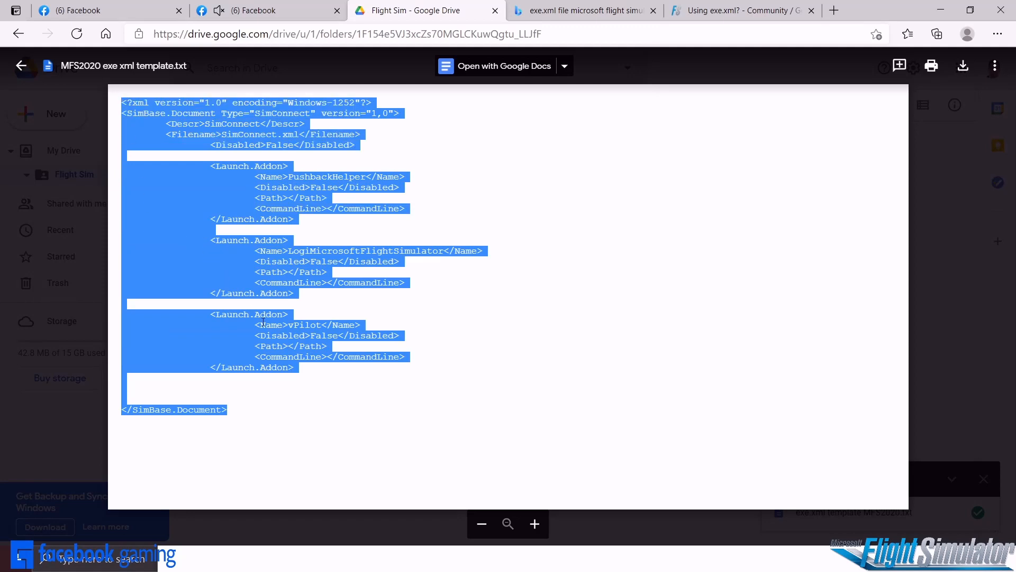
pyautogui.click(602, 558)
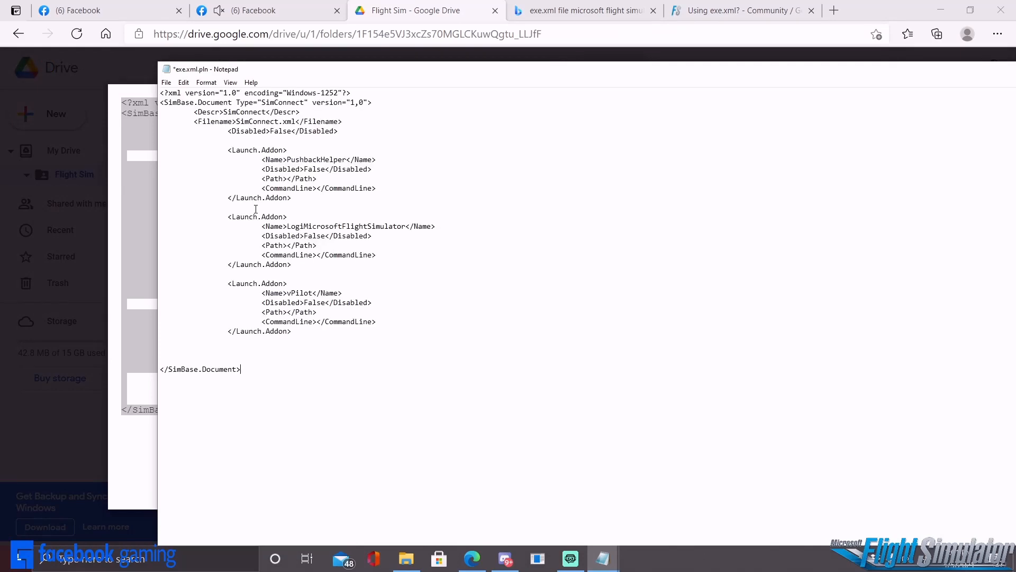
# - Save the pasted template XML as exe.xml in the simulator's LocalCache folder via Save As
pyautogui.click(167, 83)
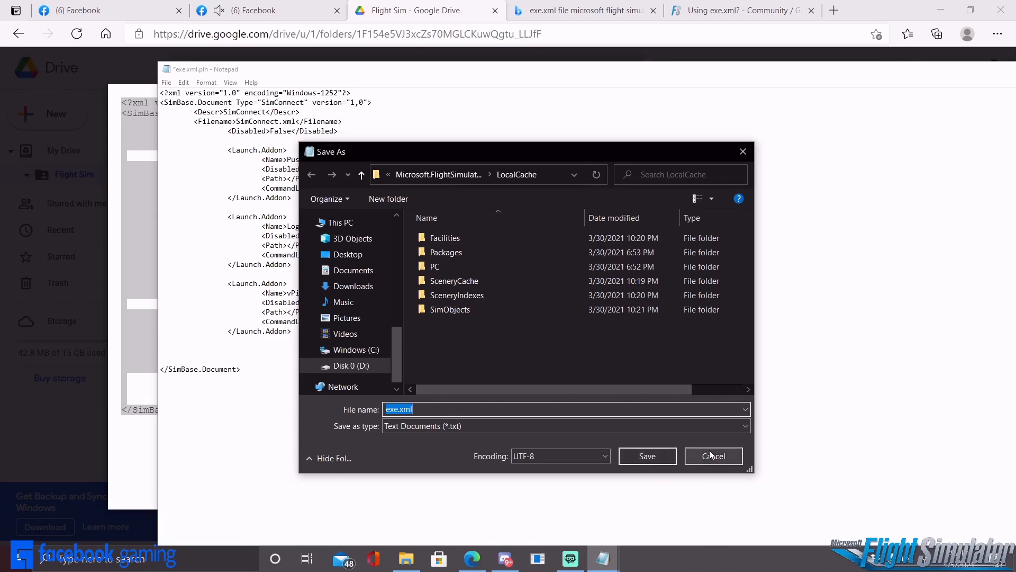
pyautogui.click(712, 455)
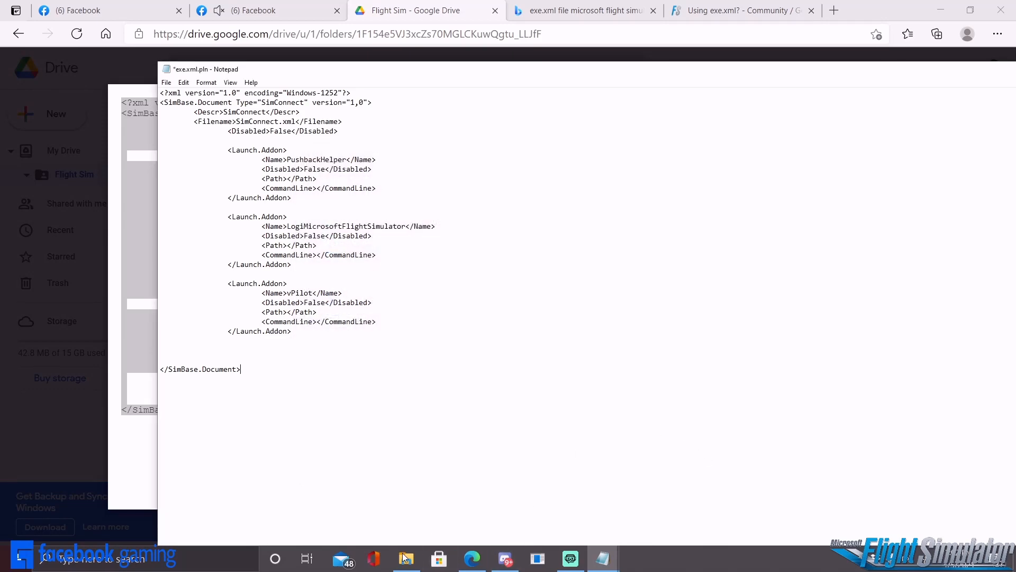
pyautogui.click(406, 558)
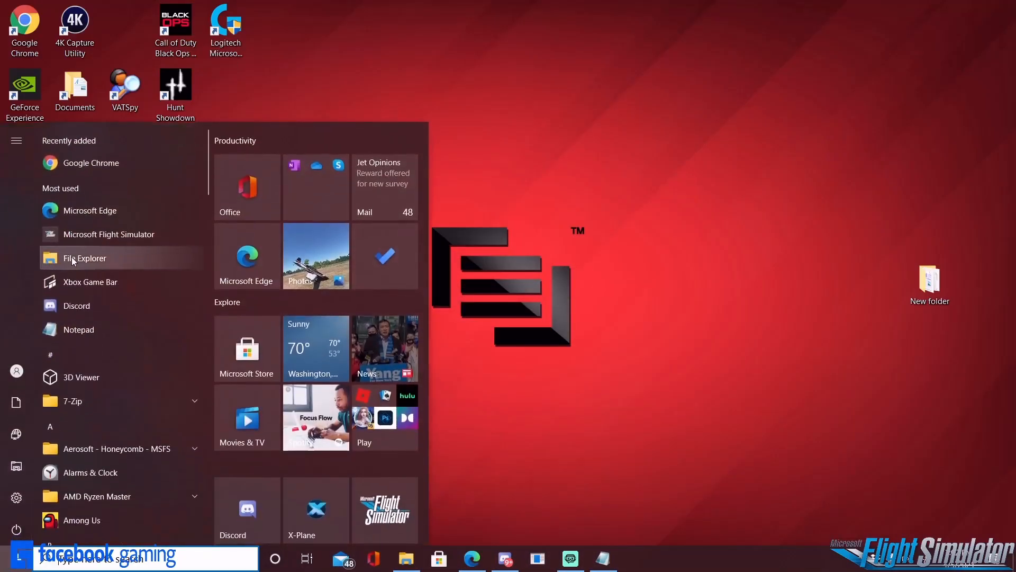
# - Dismiss the app launcher so the plain desktop with its shortcuts is visible
pyautogui.click(504, 329)
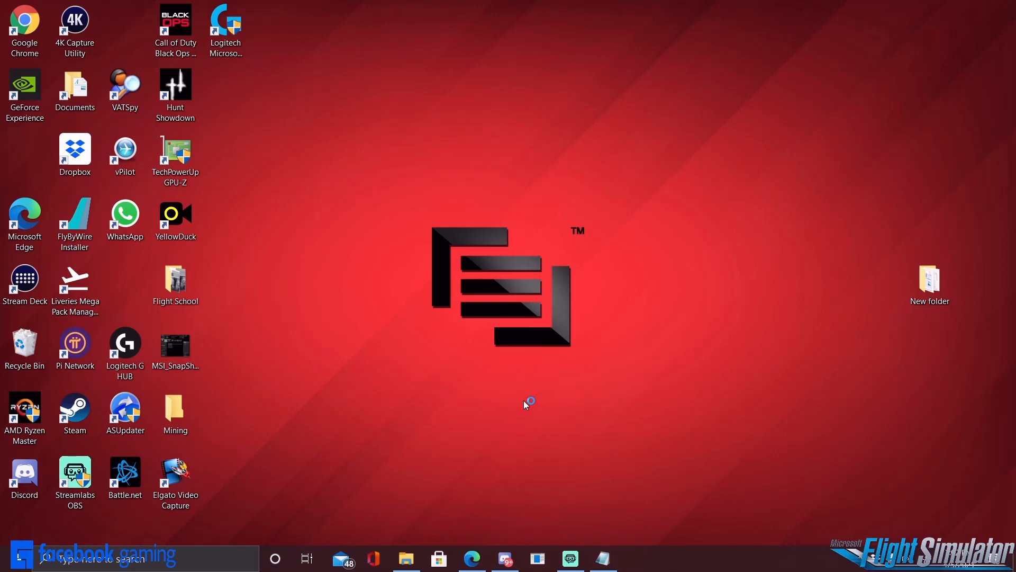
pyautogui.moveTo(525, 406)
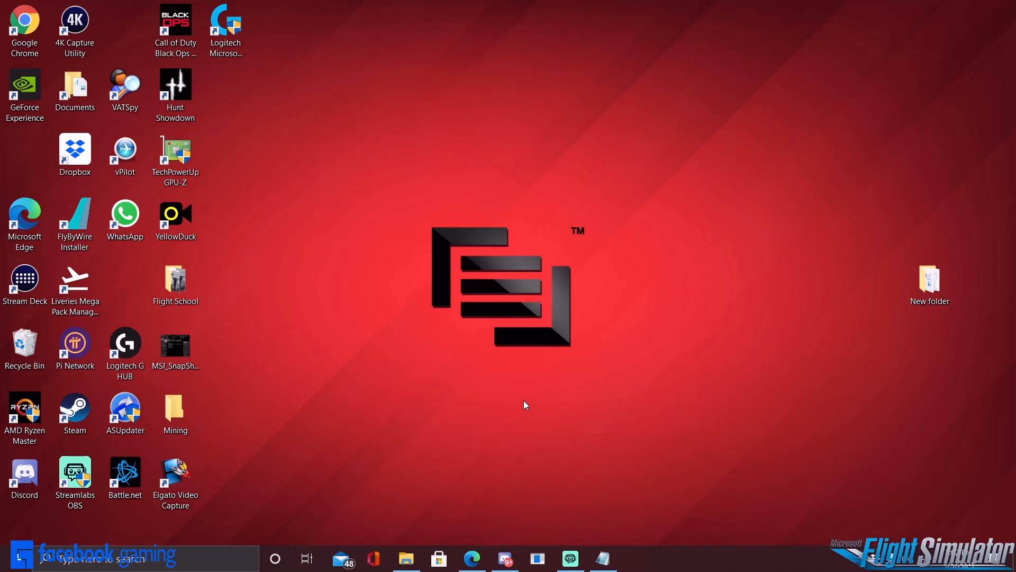
pyautogui.moveTo(464, 392)
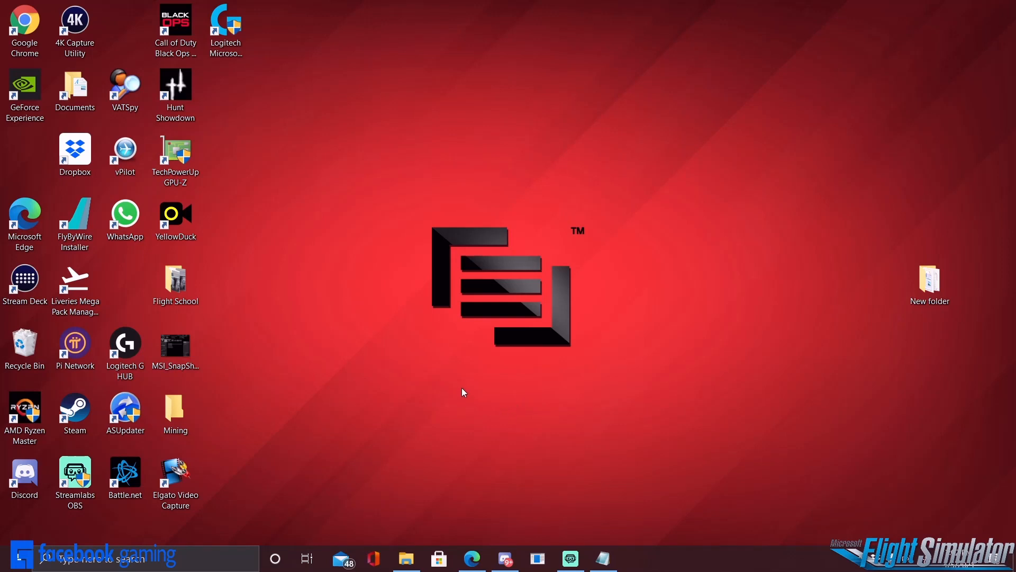
pyautogui.moveTo(464, 385)
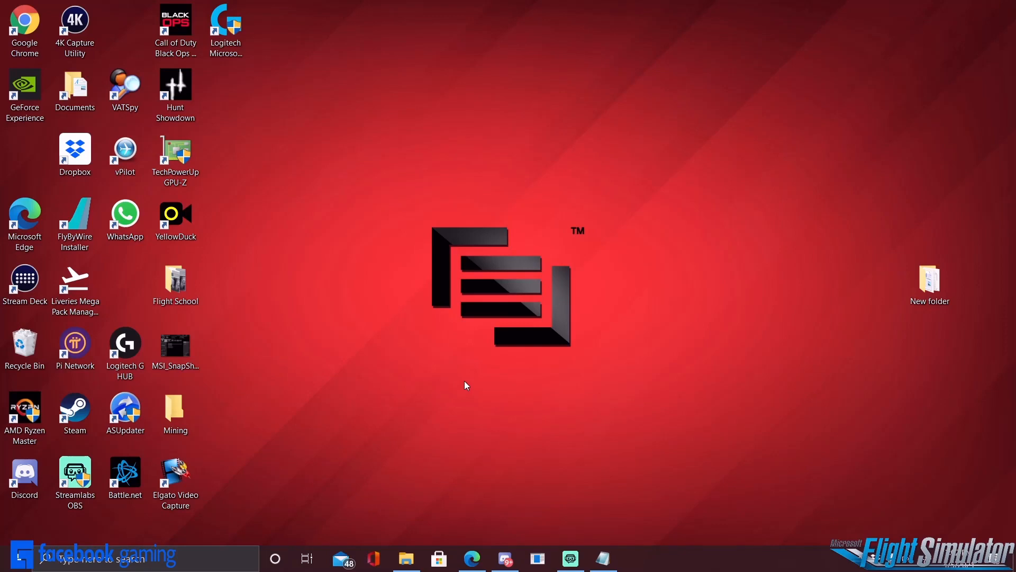
pyautogui.moveTo(459, 367)
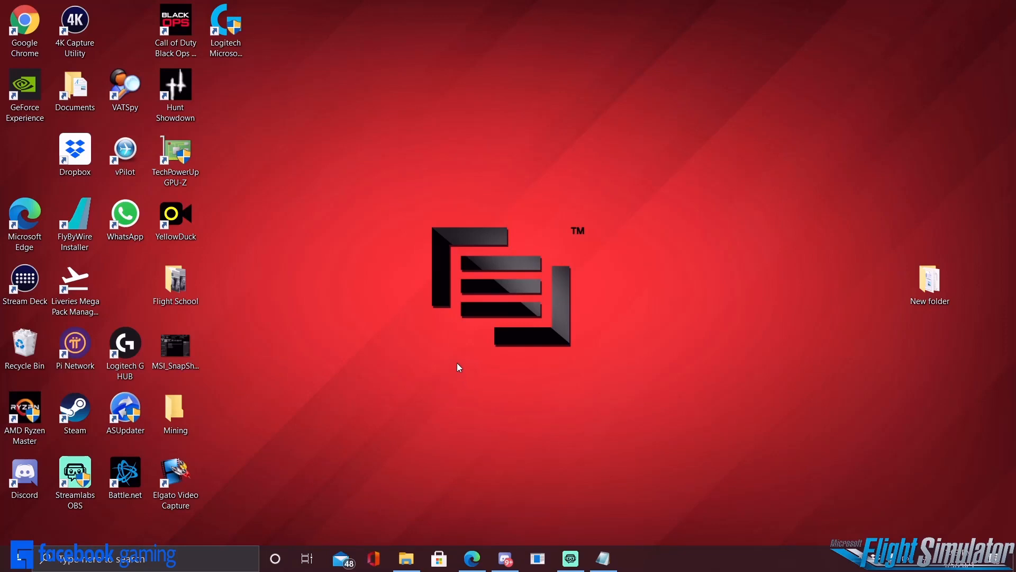
pyautogui.moveTo(453, 360)
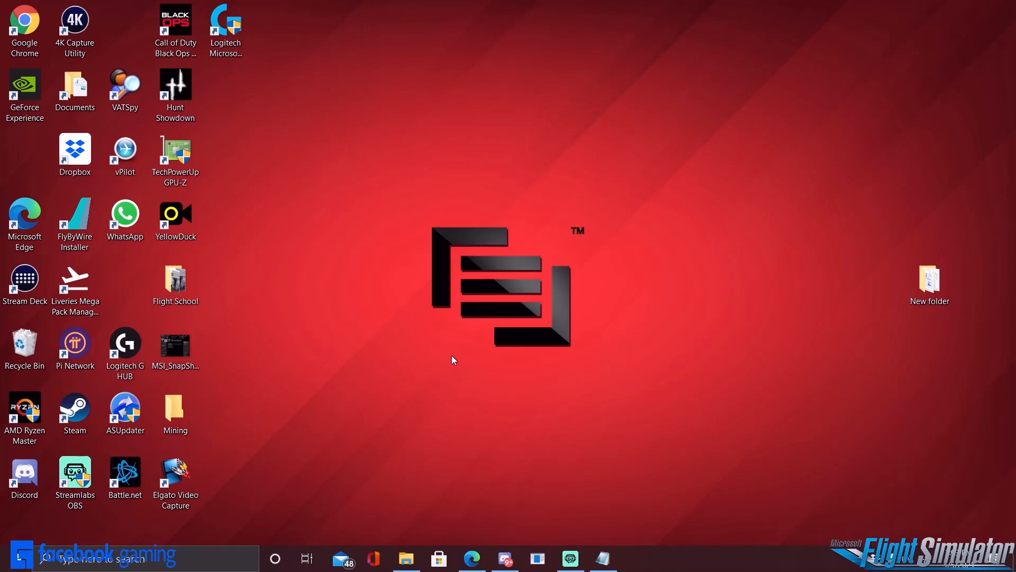
pyautogui.moveTo(377, 300)
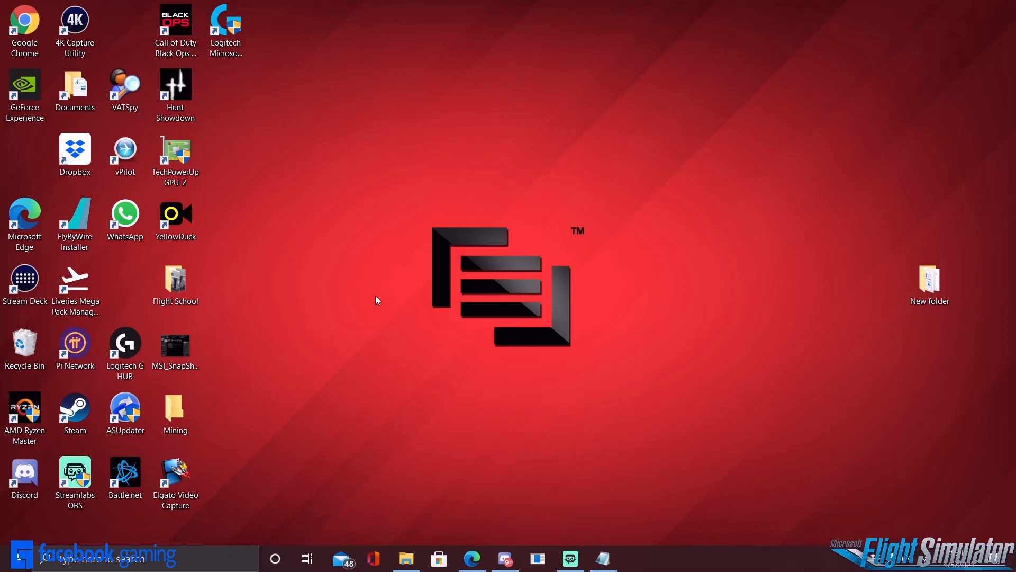
pyautogui.moveTo(389, 272)
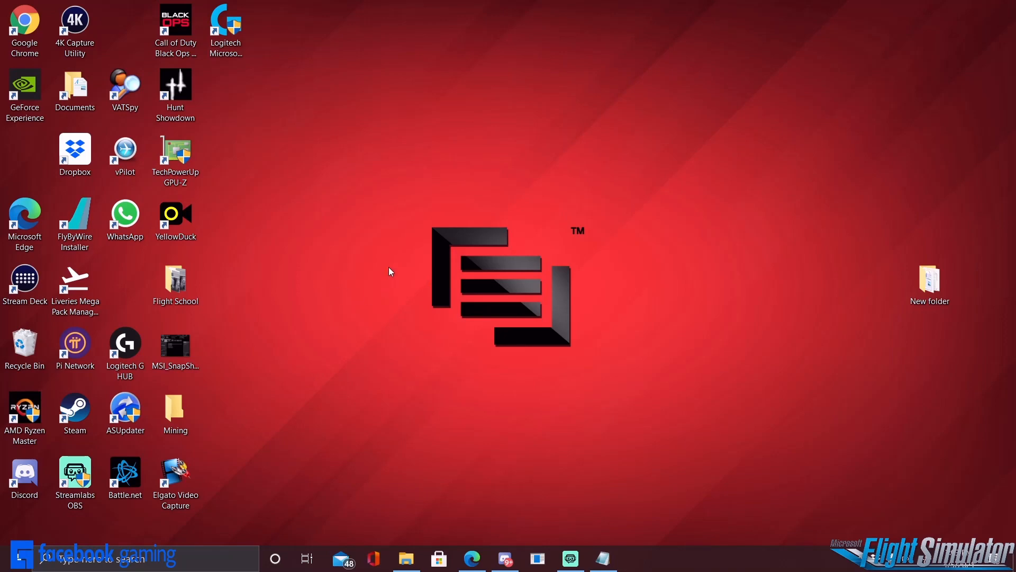
pyautogui.moveTo(381, 350)
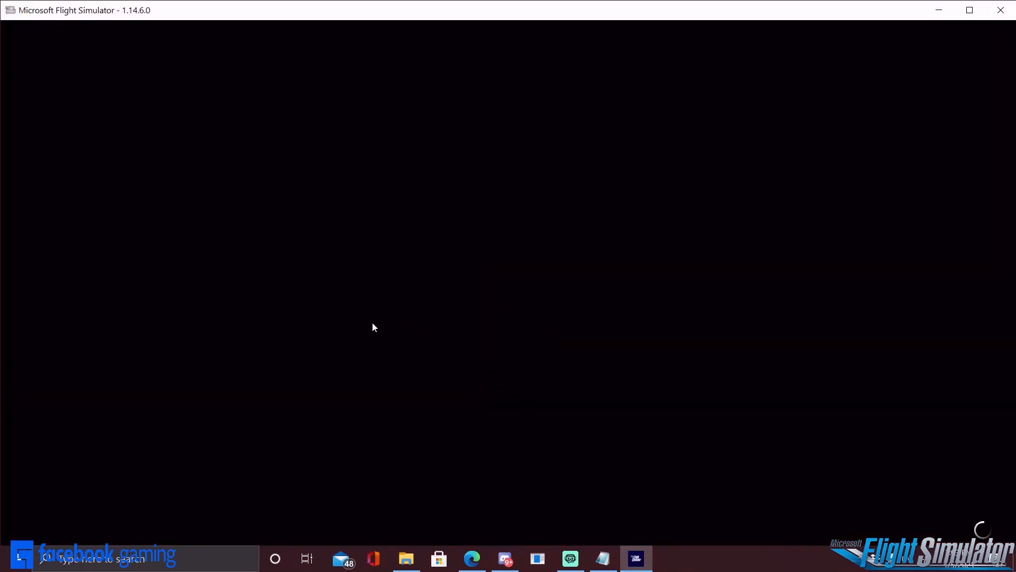
pyautogui.moveTo(389, 306)
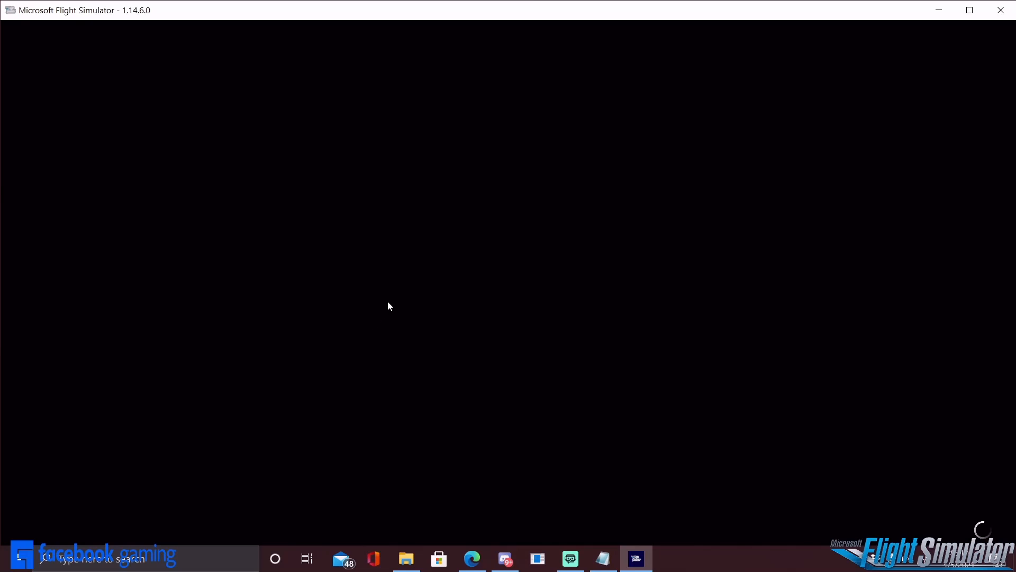
pyautogui.moveTo(529, 342)
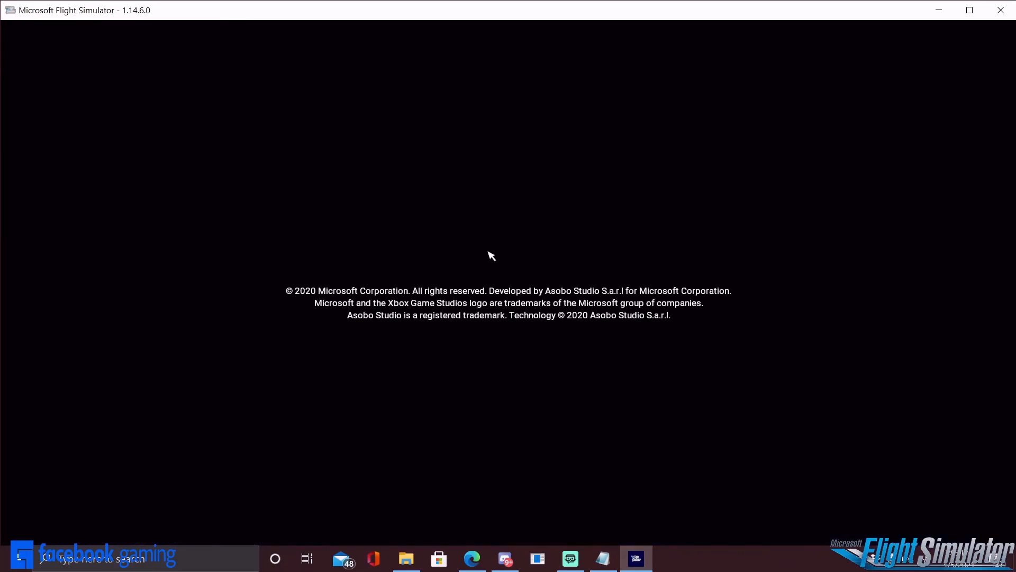
pyautogui.moveTo(450, 375)
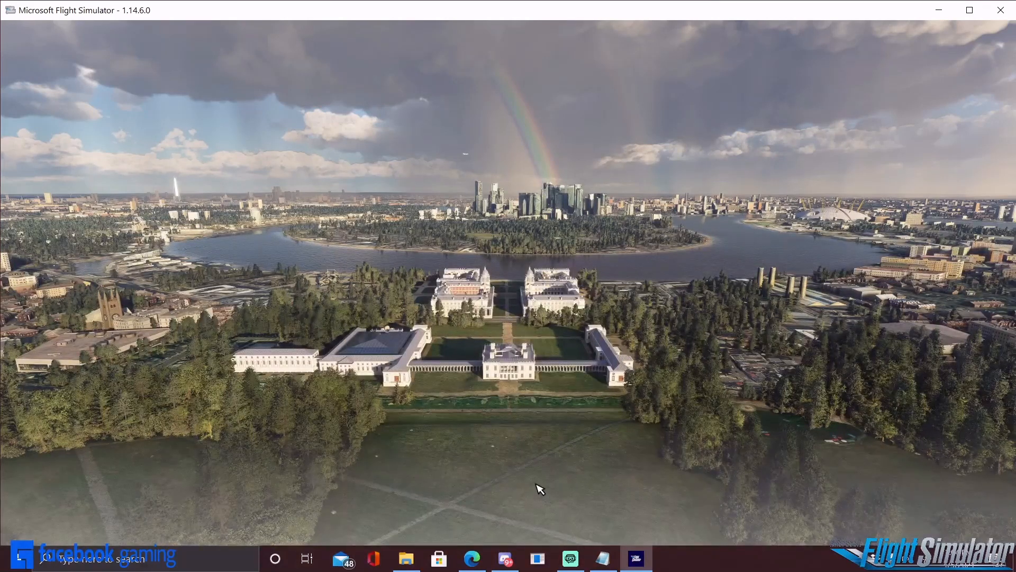
pyautogui.moveTo(547, 468)
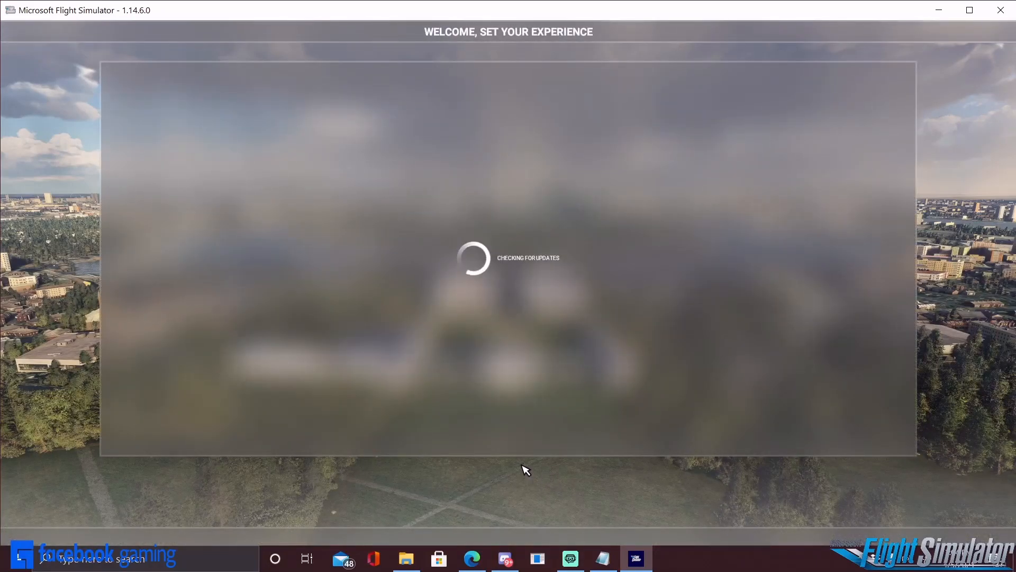
pyautogui.moveTo(457, 466)
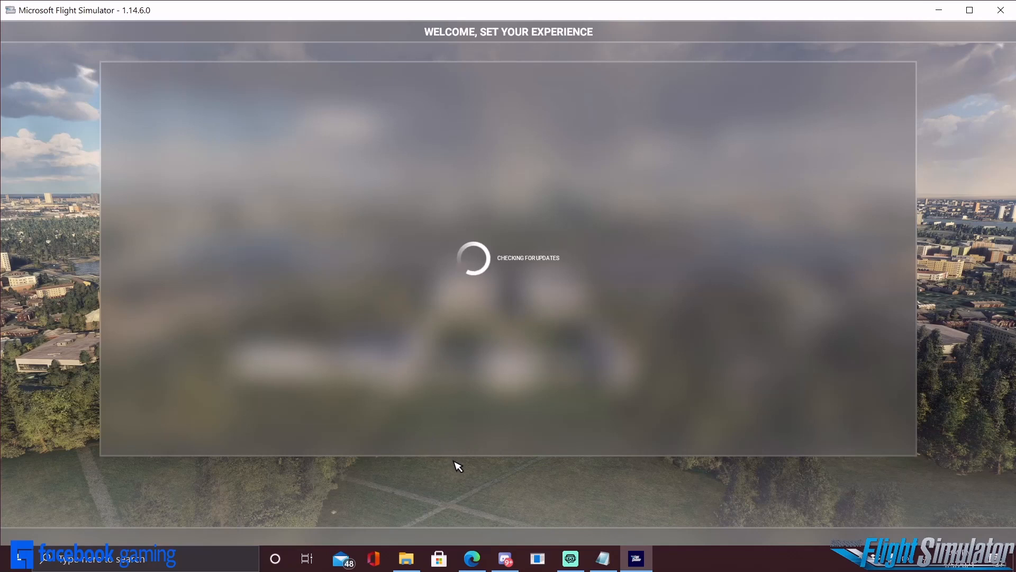
pyautogui.moveTo(467, 469)
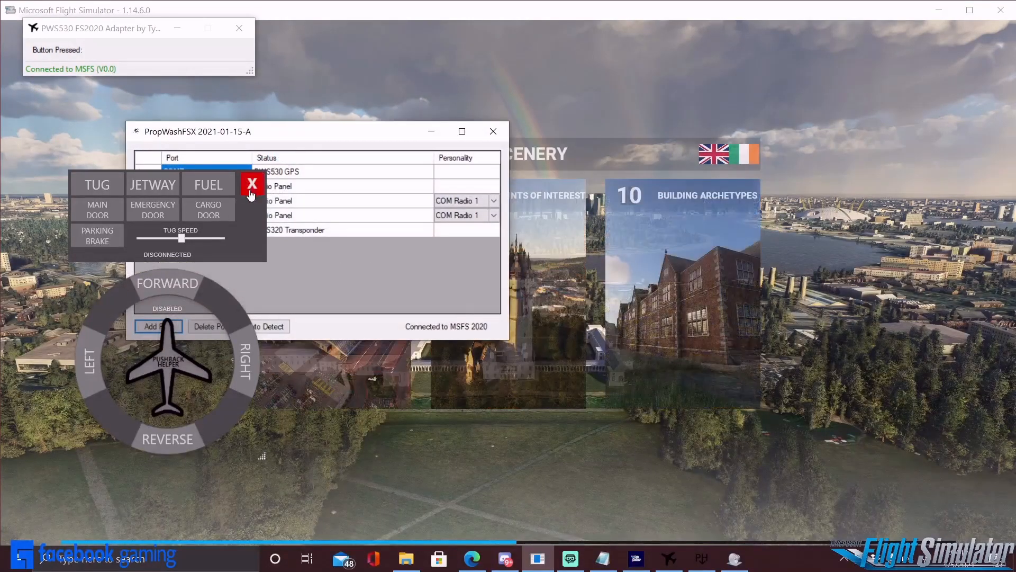
# - Close the pushback helper panel and PropWashFSX window to reveal the welcome menu
pyautogui.click(252, 183)
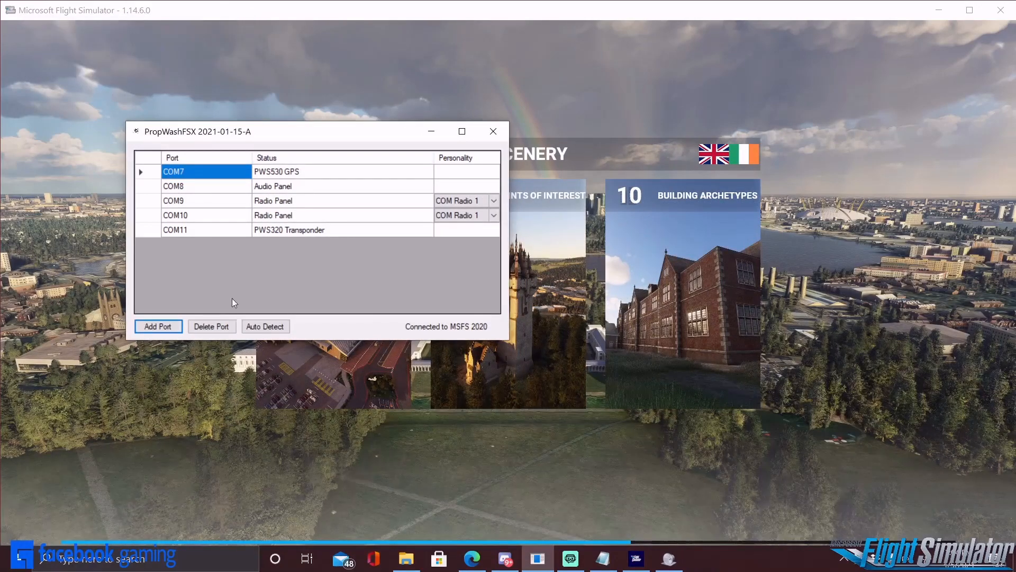
pyautogui.click(492, 131)
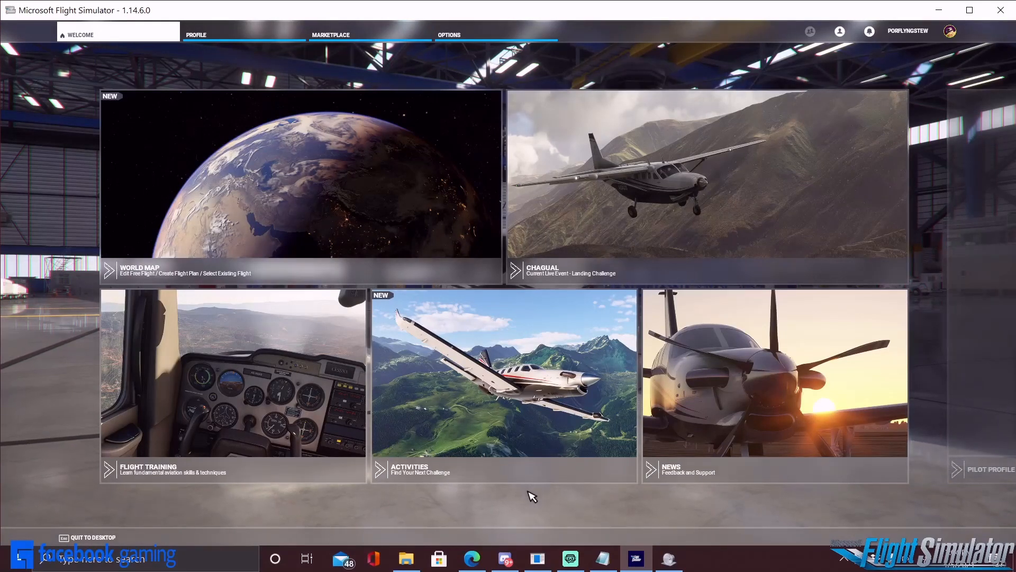
pyautogui.moveTo(566, 507)
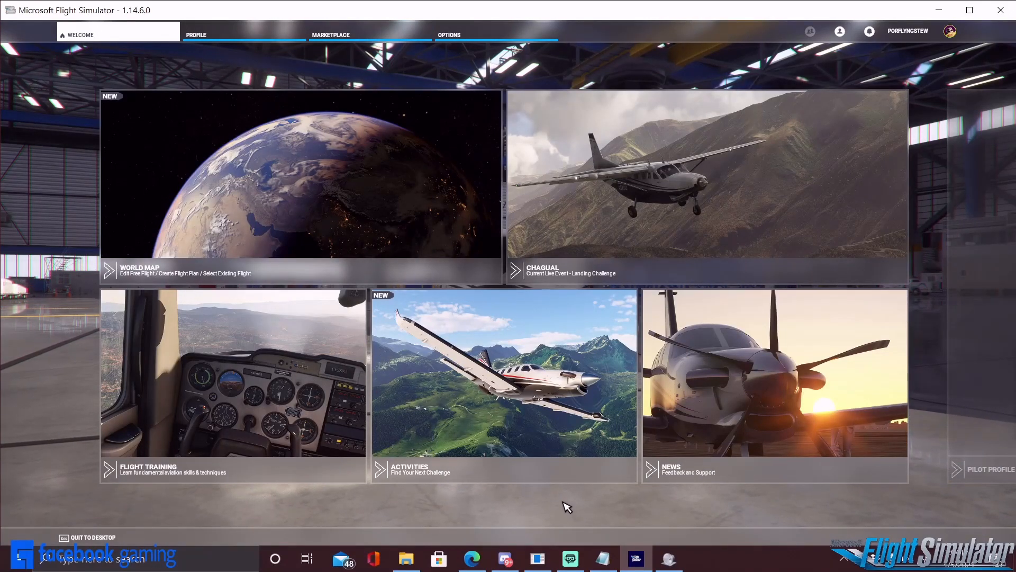